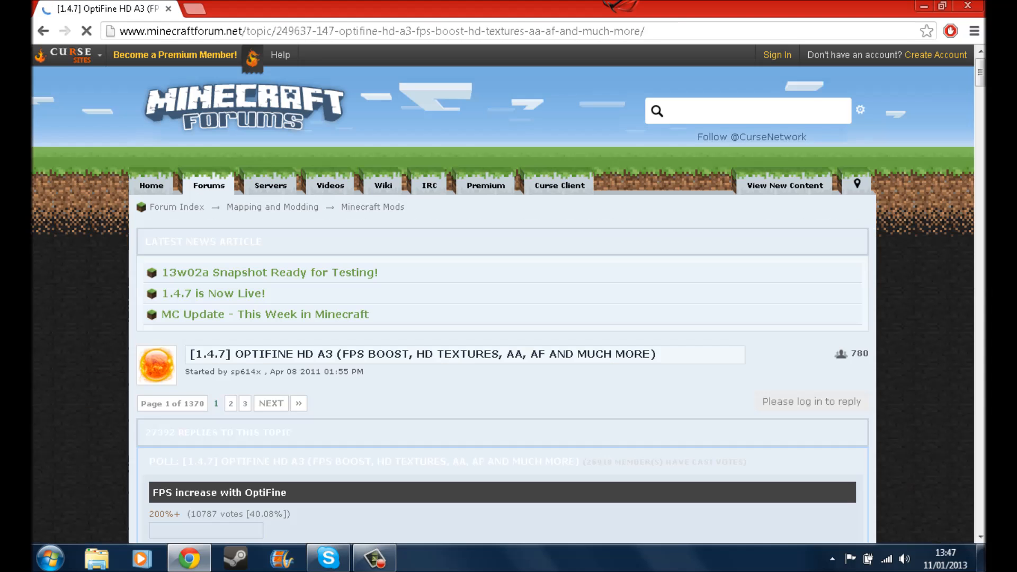
Step: Locate the HD A3 Standard section of the OptiFine thread and start its download
scroll(down, 3)
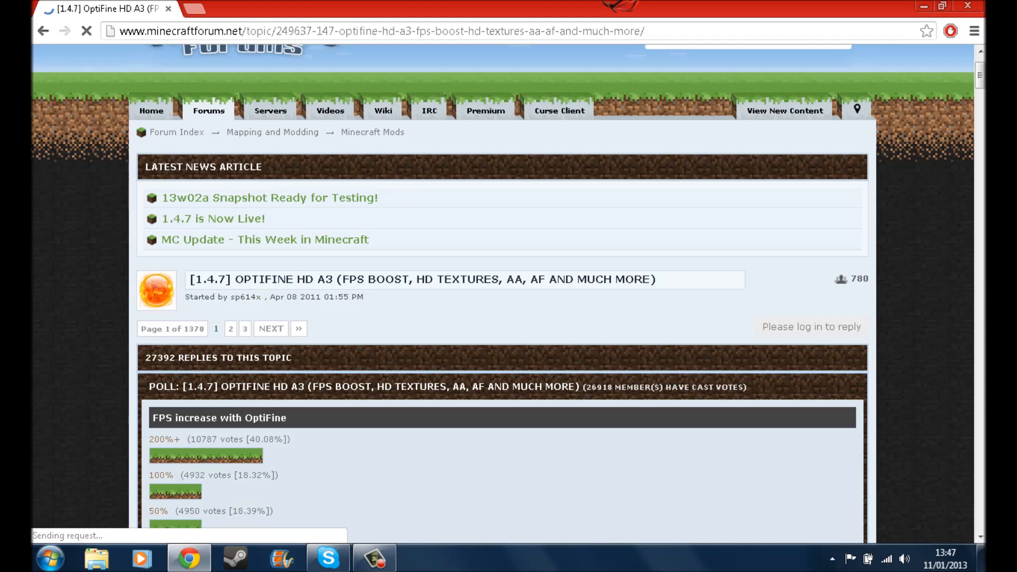
scroll(down, 3)
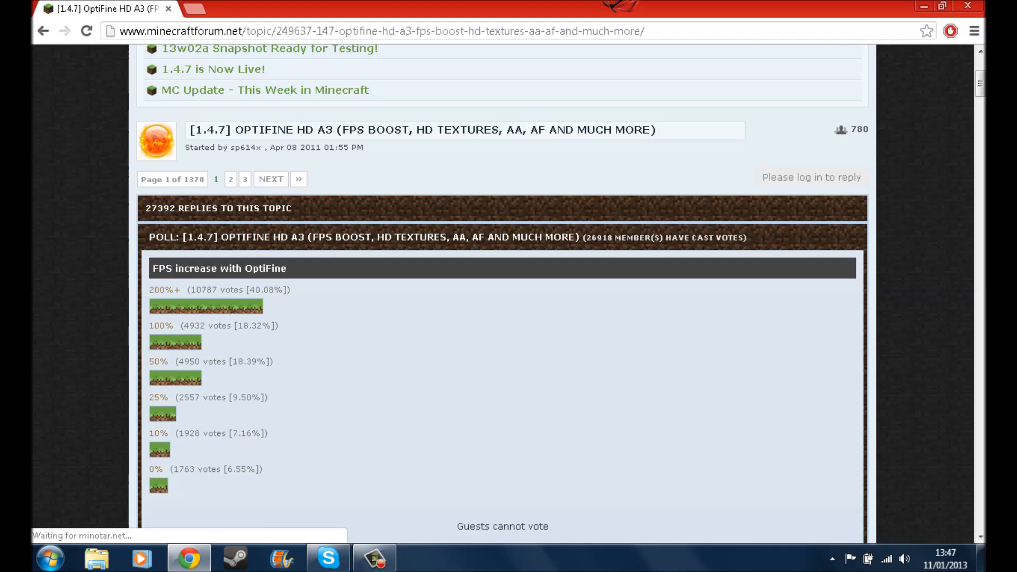
scroll(down, 3)
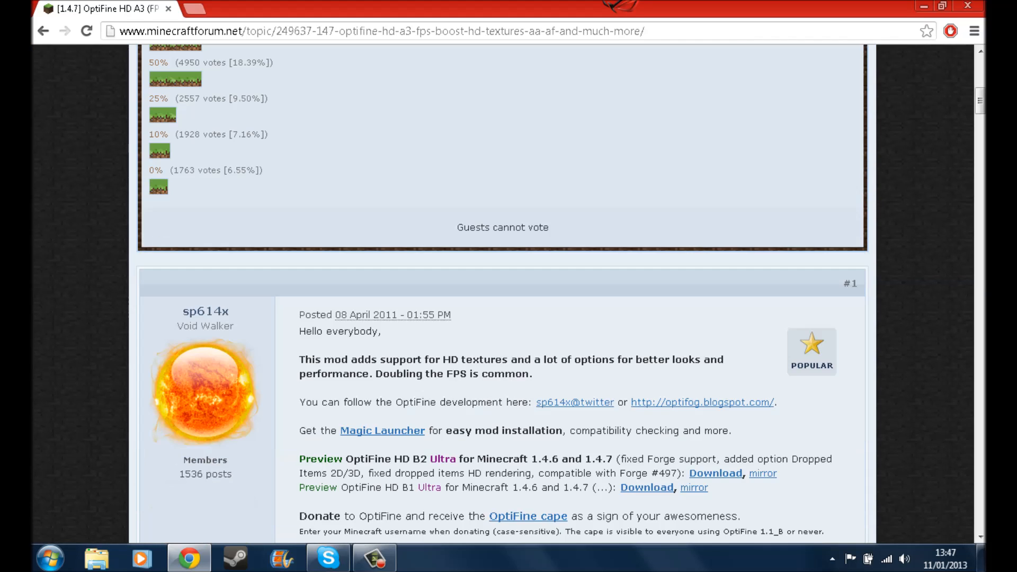
scroll(down, 3)
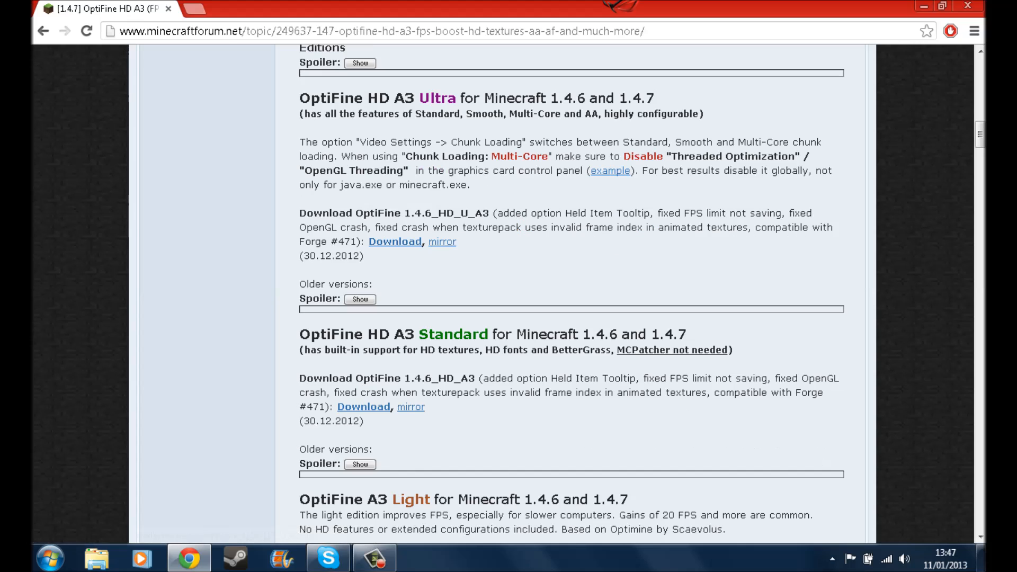
scroll(up, 3)
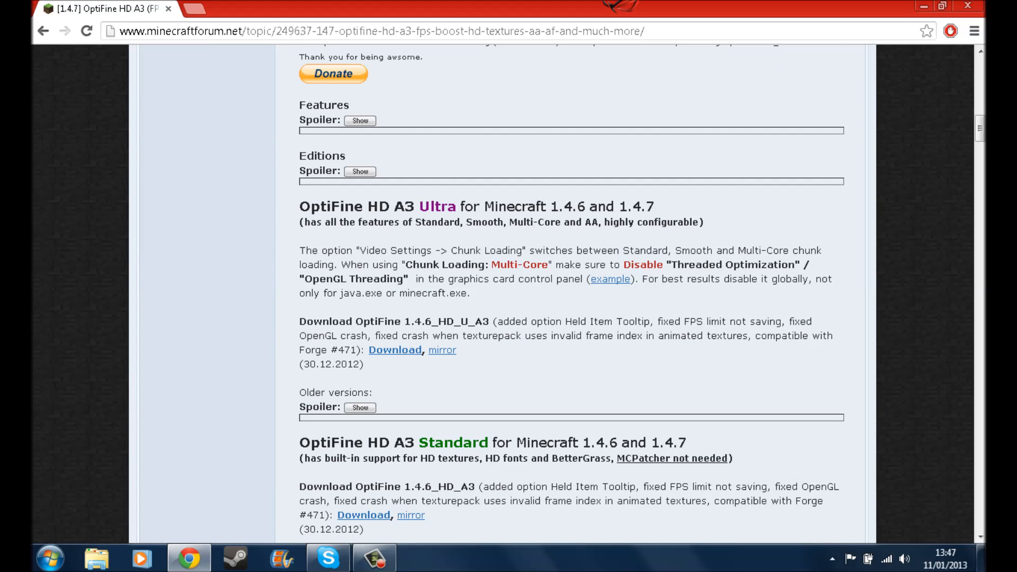
scroll(down, 3)
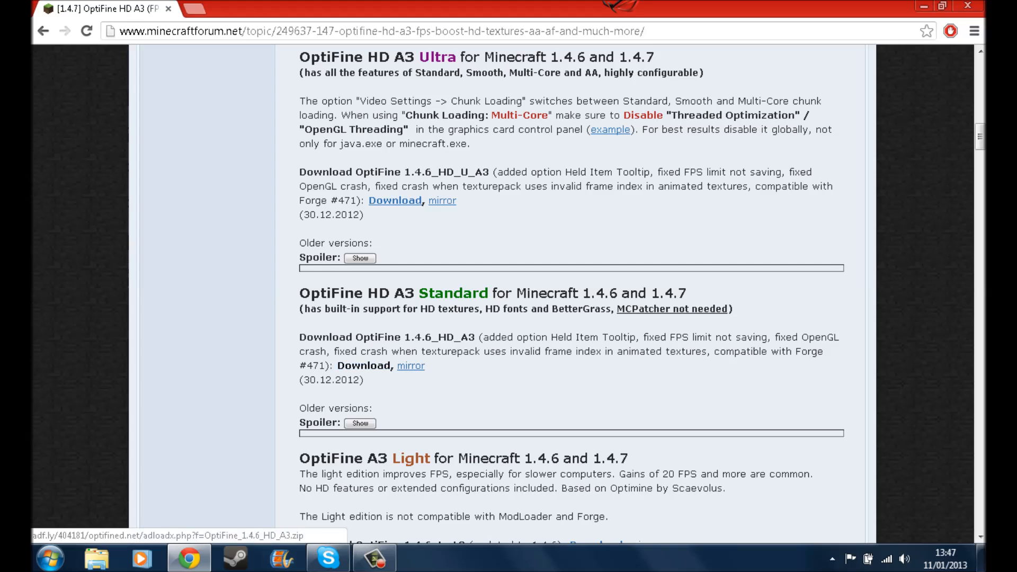
click(364, 365)
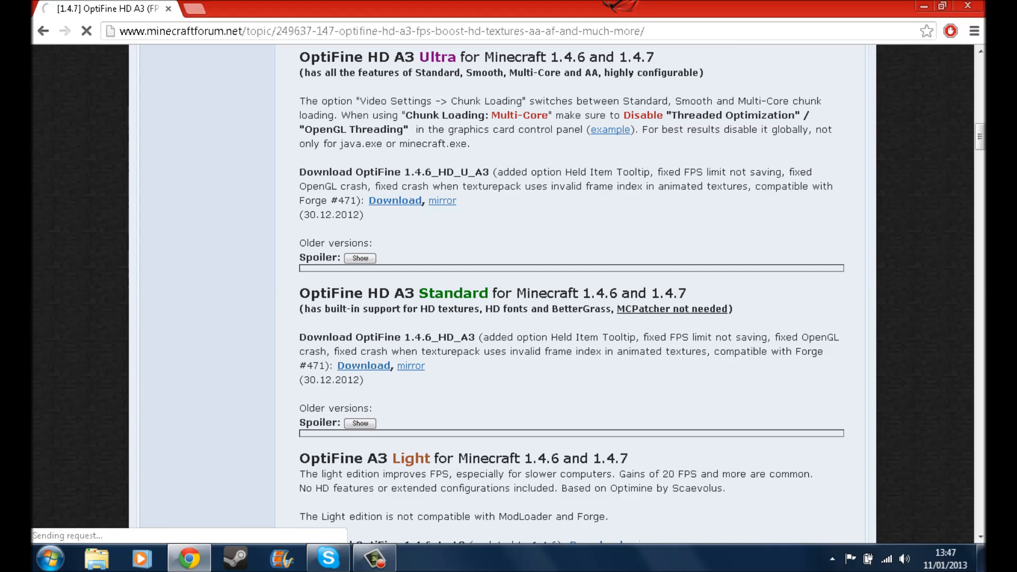
Step: Minimize the browser and navigate from Computer to the Downloads folder with the OptiFine zip
click(364, 366)
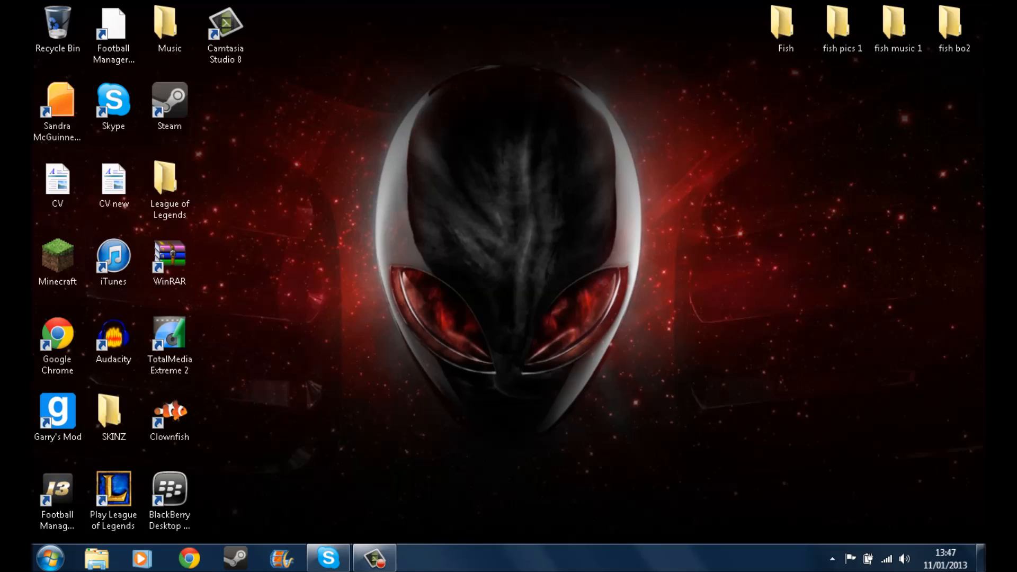
click(50, 558)
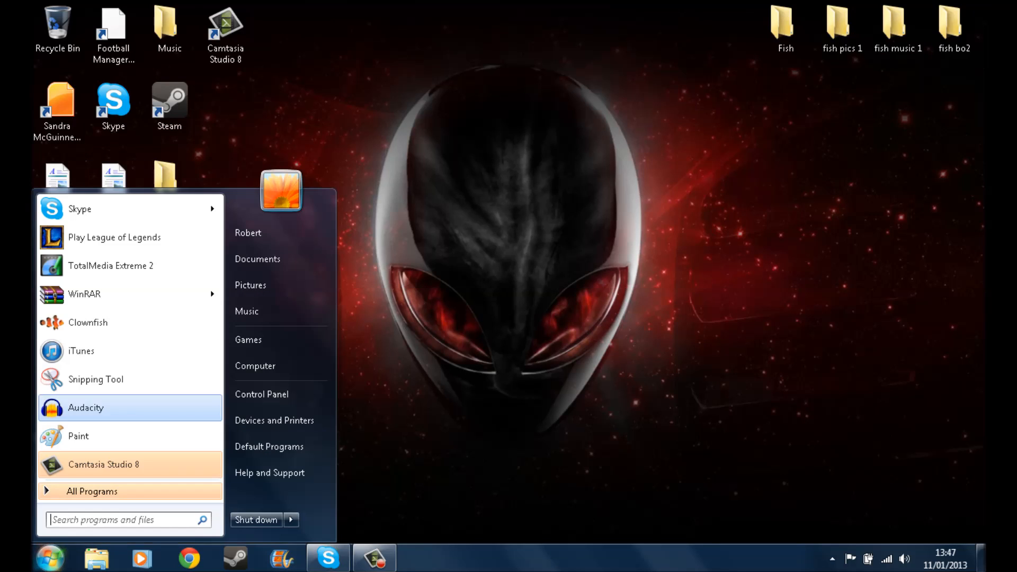
mouse_move(280, 366)
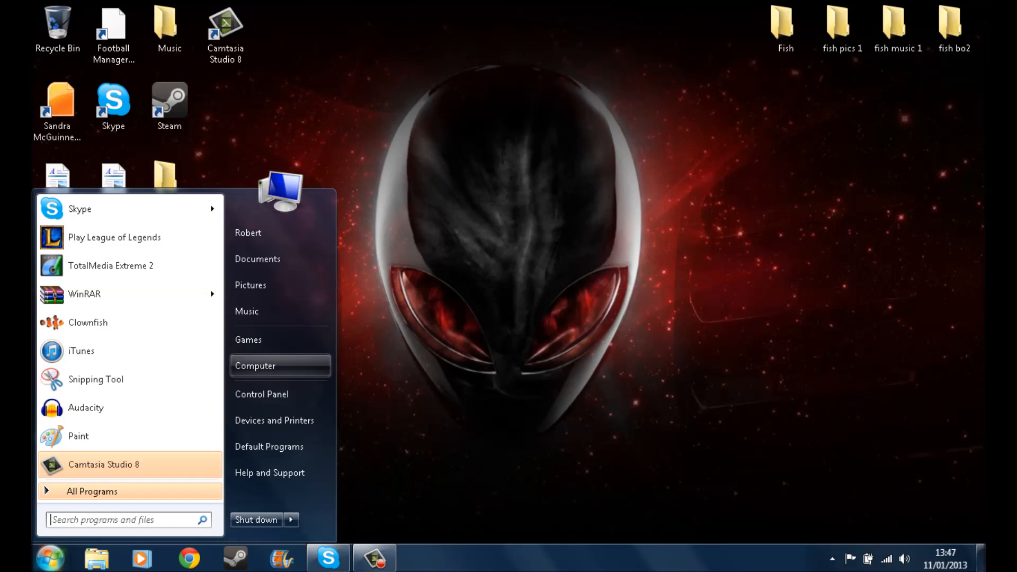
click(255, 365)
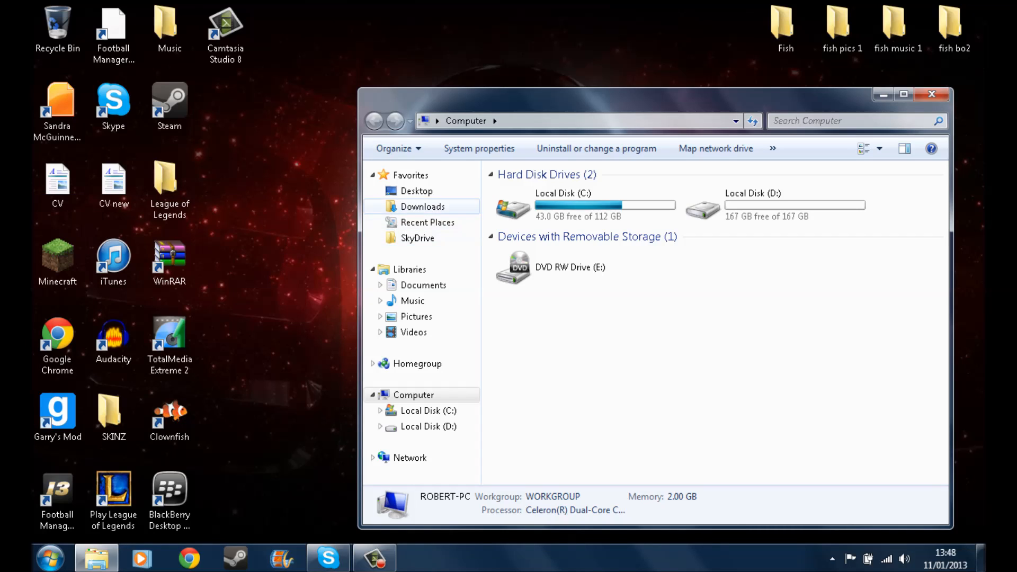
click(423, 207)
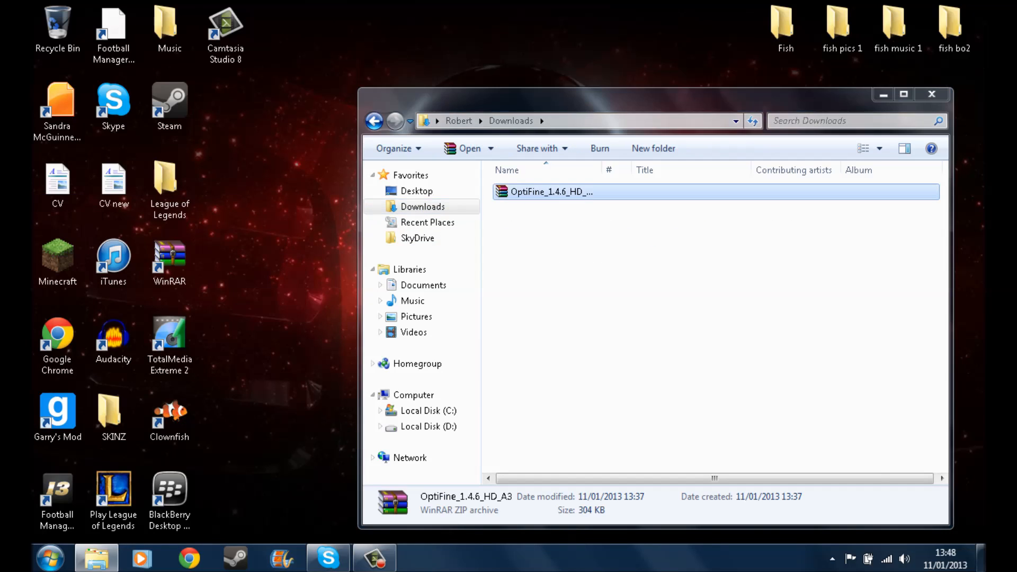
Step: Open OptiFine_1.4.6_HD_A3.zip in WinRAR and search %appdata% to reach .minecraft\bin
double_click(551, 192)
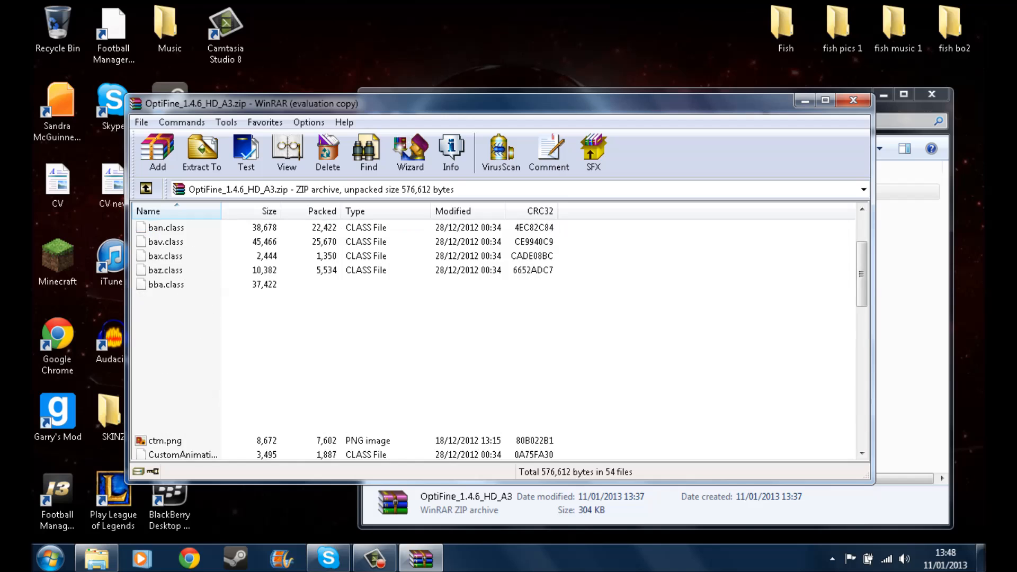
scroll(down, 3)
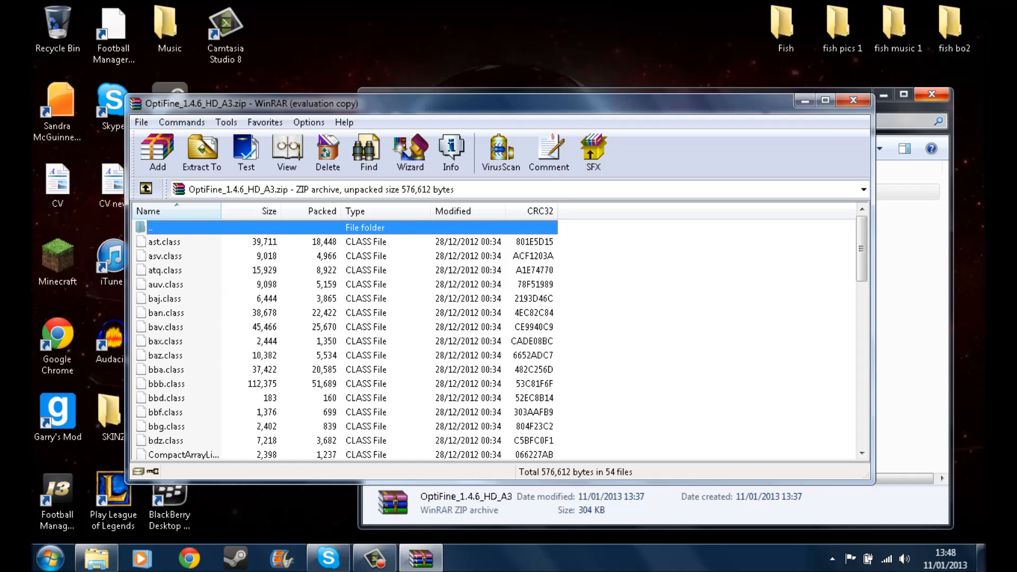
click(48, 559)
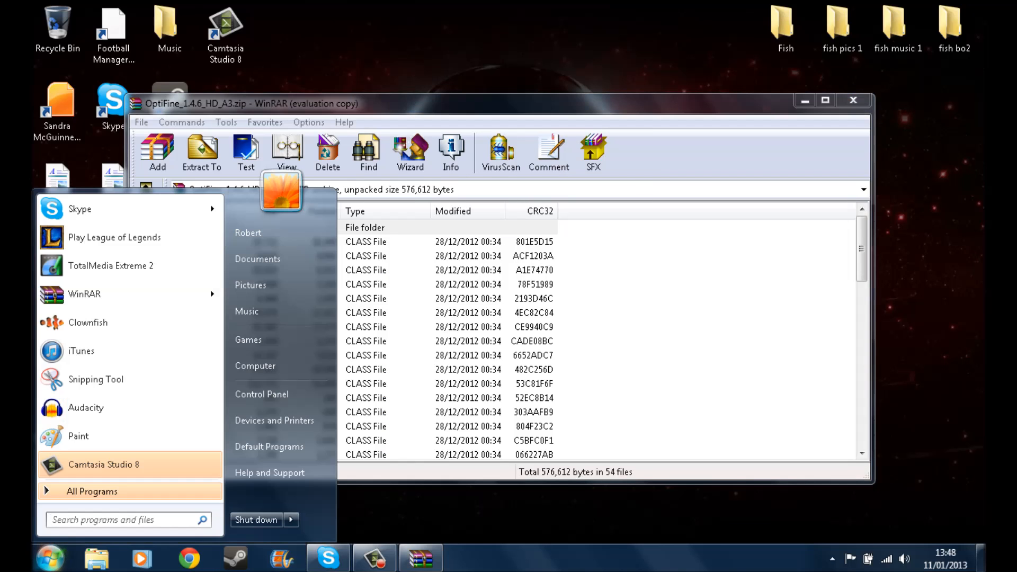
text(%a)
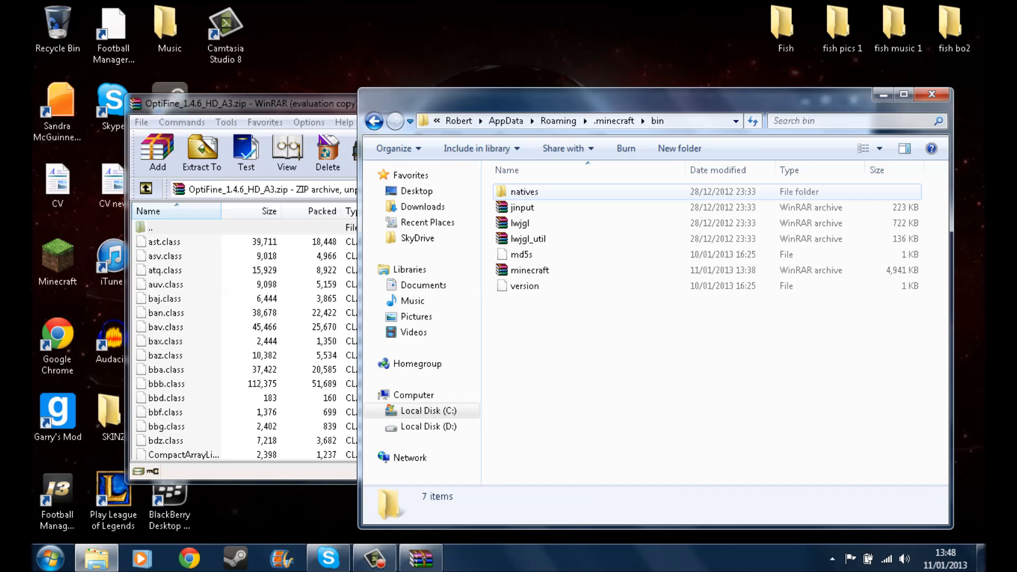
Step: Open minecraft.jar in its own WinRAR window, maximizing then restoring it beside the OptiFine archive
double_click(530, 270)
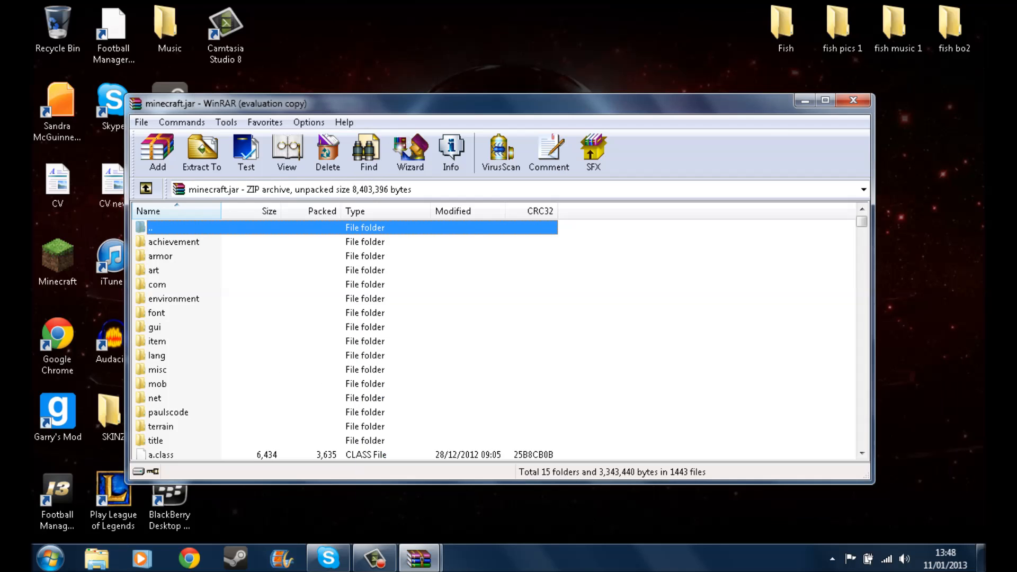
click(825, 100)
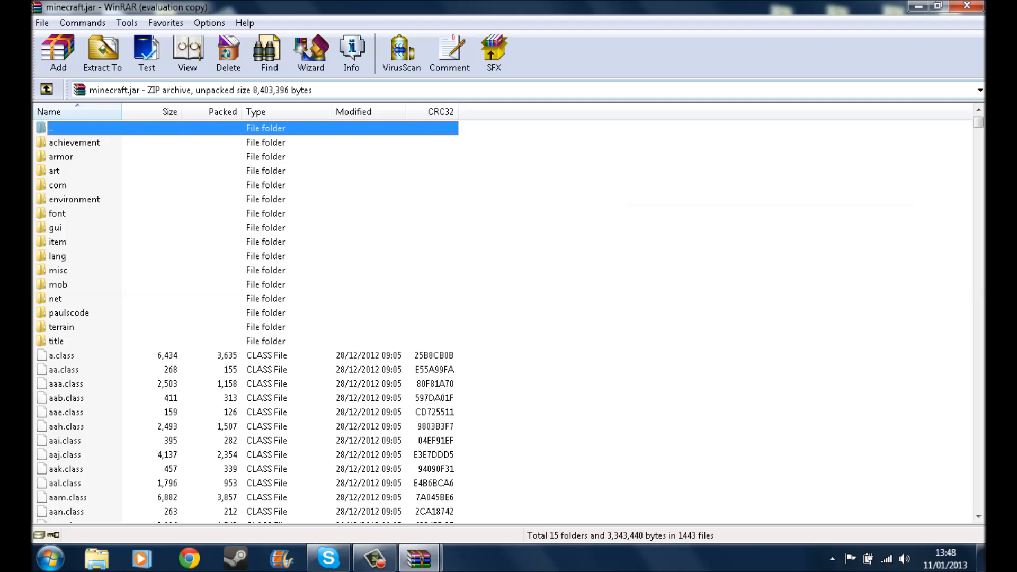
click(937, 7)
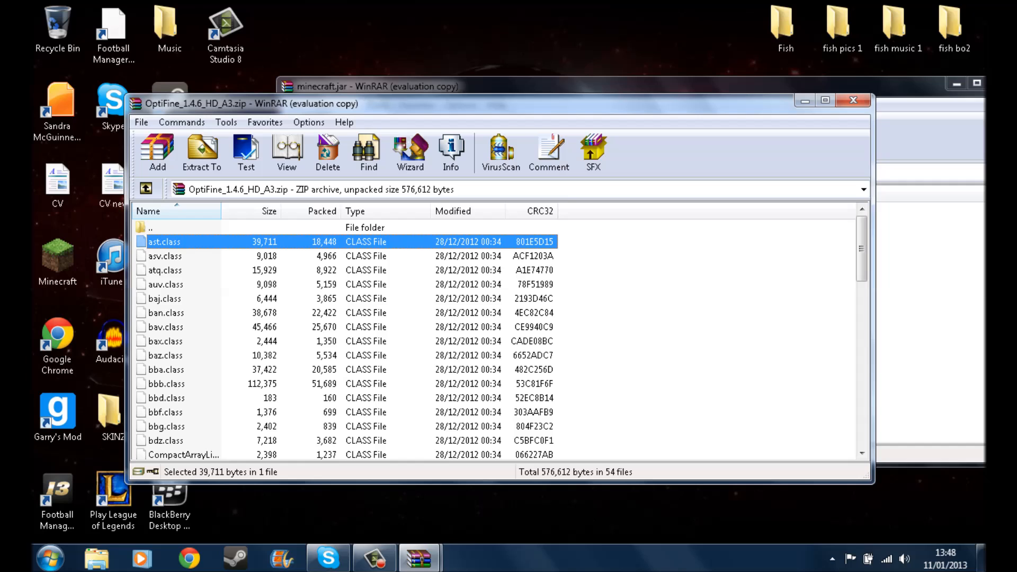
Step: Add all 54 OptiFine class files into minecraft.jar and close the archive windows
key(ctrl+a)
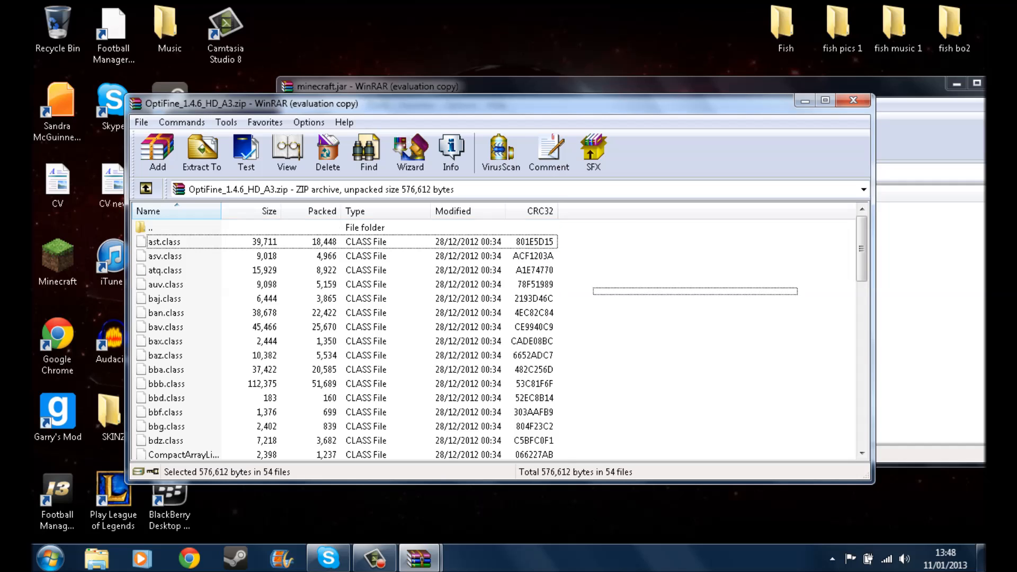
key(ctrl+a)
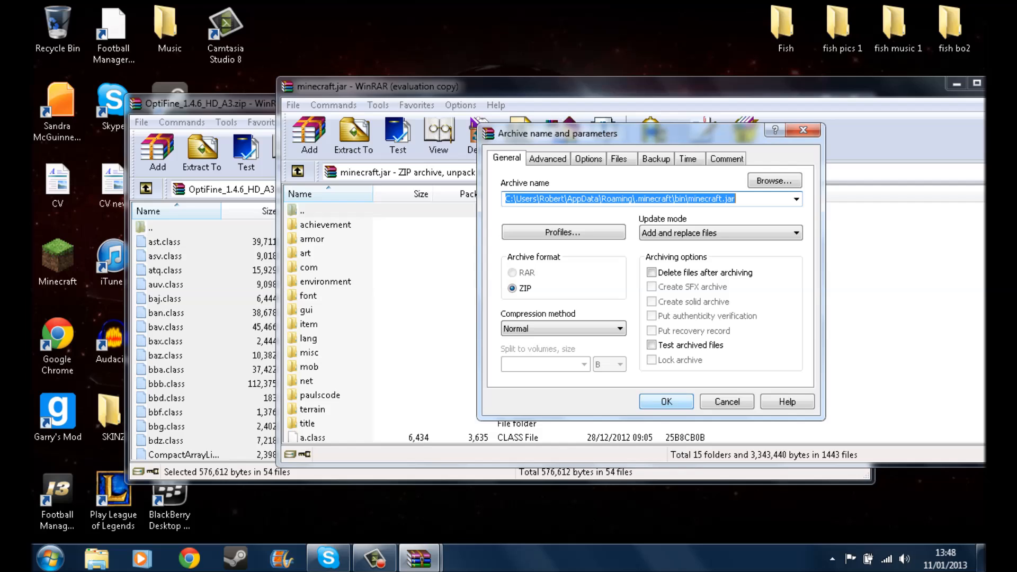
click(666, 401)
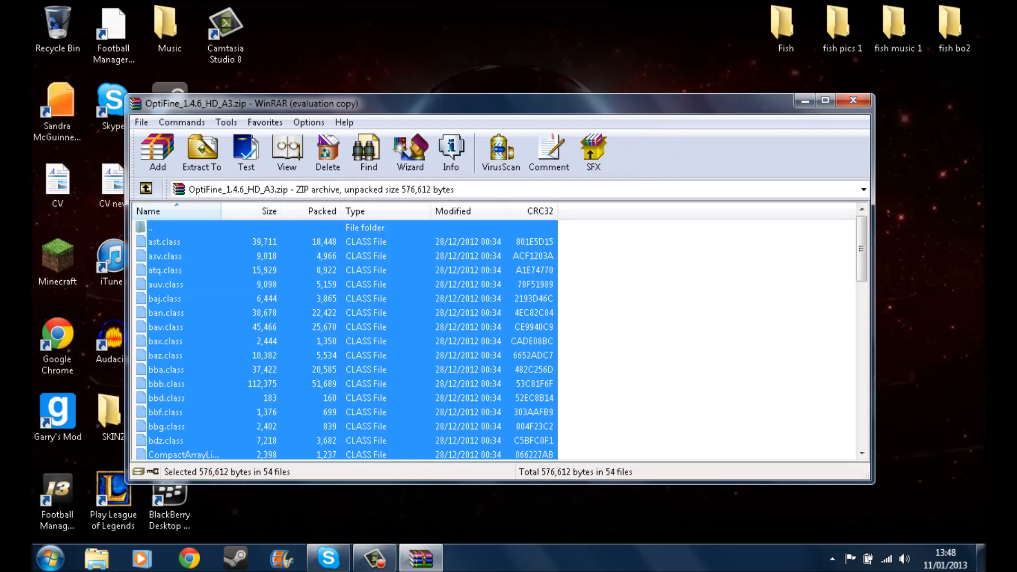
click(854, 101)
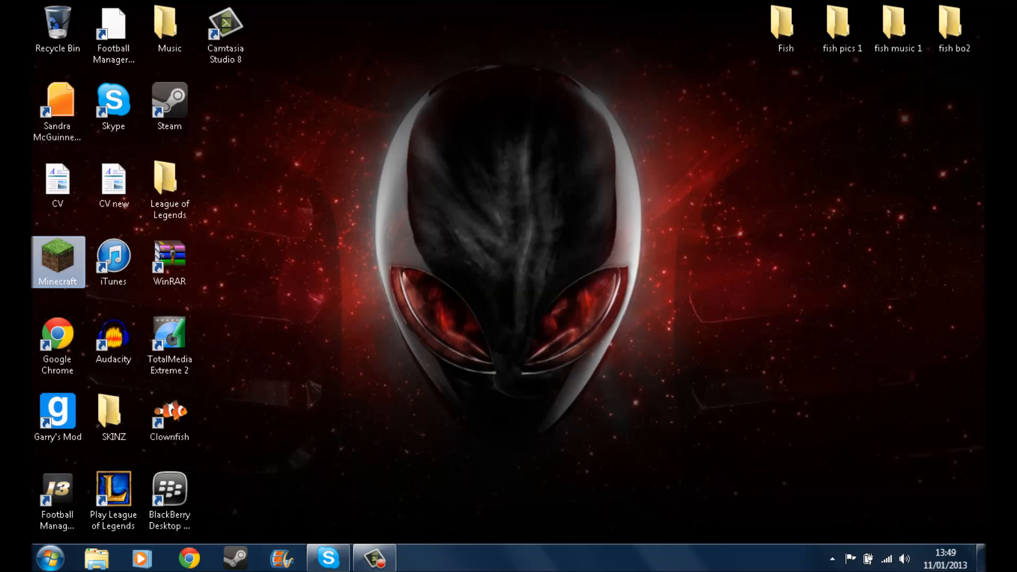
Step: Launch Minecraft, log in and play the singleplayer save 'New World'
double_click(58, 262)
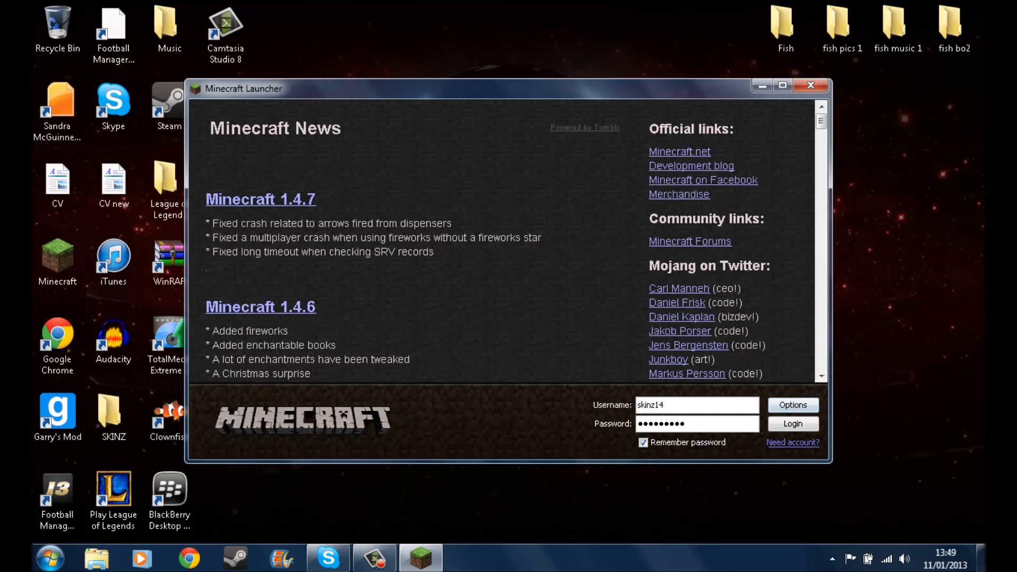
click(793, 424)
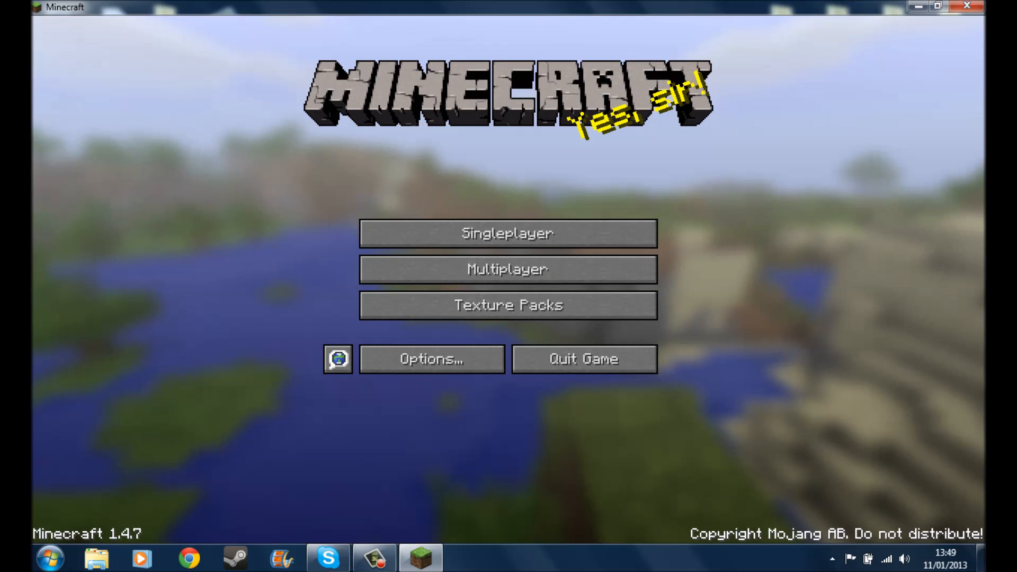
click(508, 234)
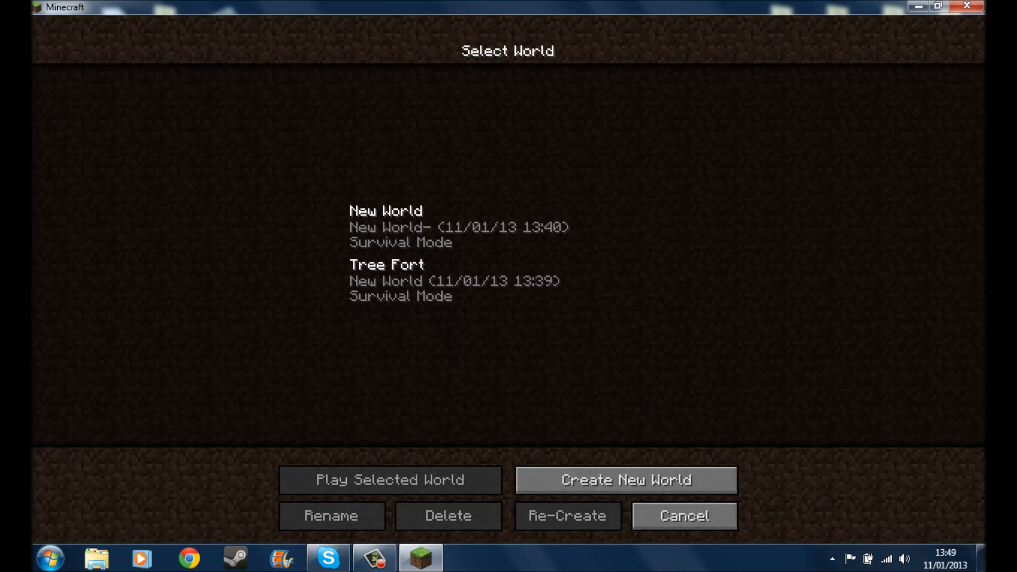
click(389, 480)
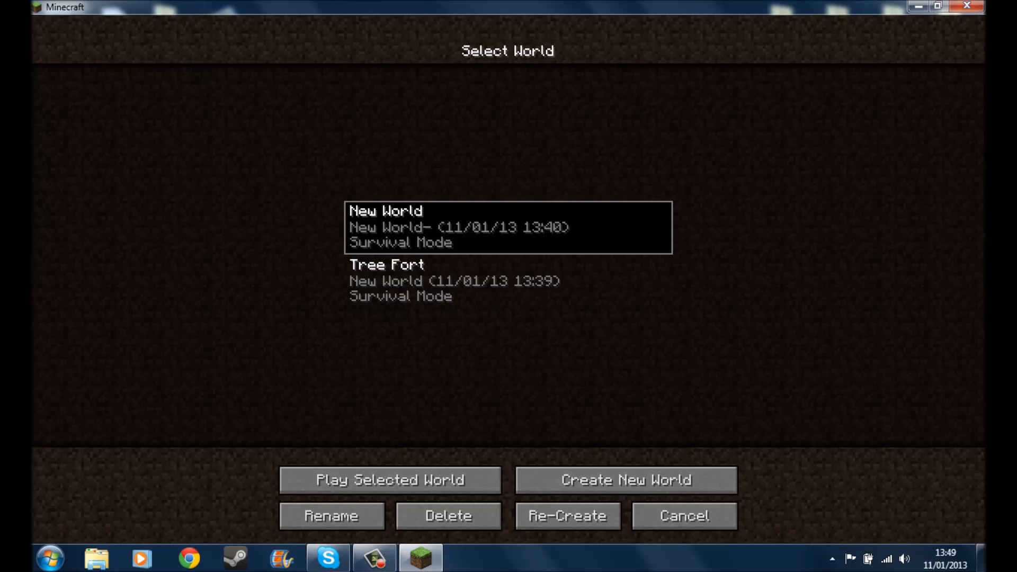
click(389, 480)
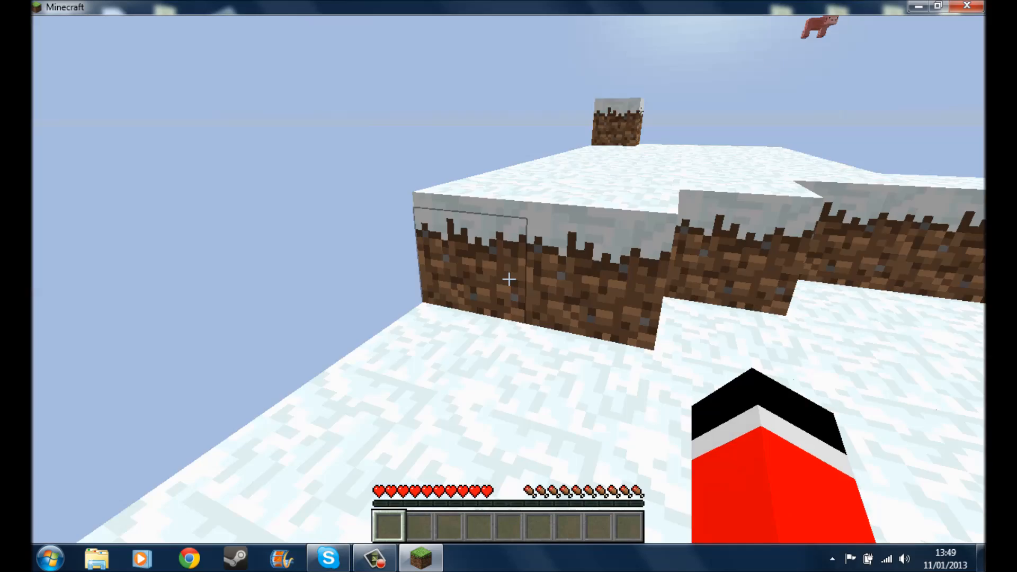
mouse_move(509, 280)
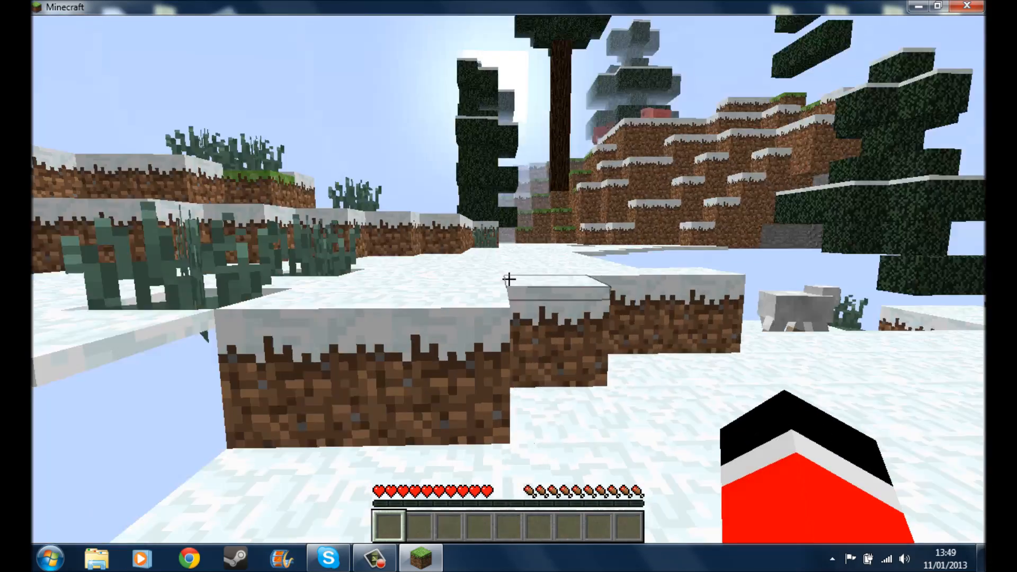
mouse_move(508, 280)
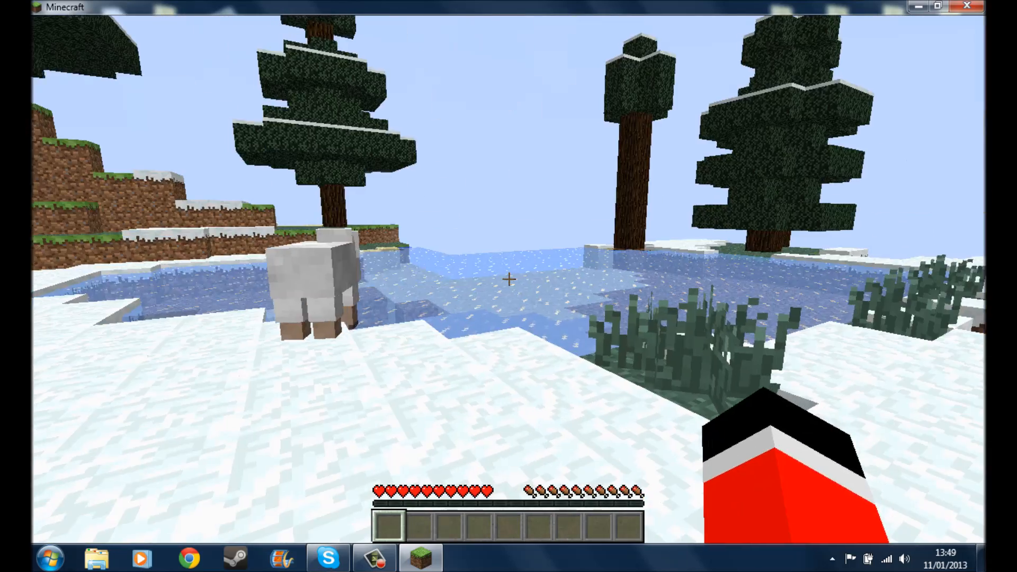
mouse_move(509, 280)
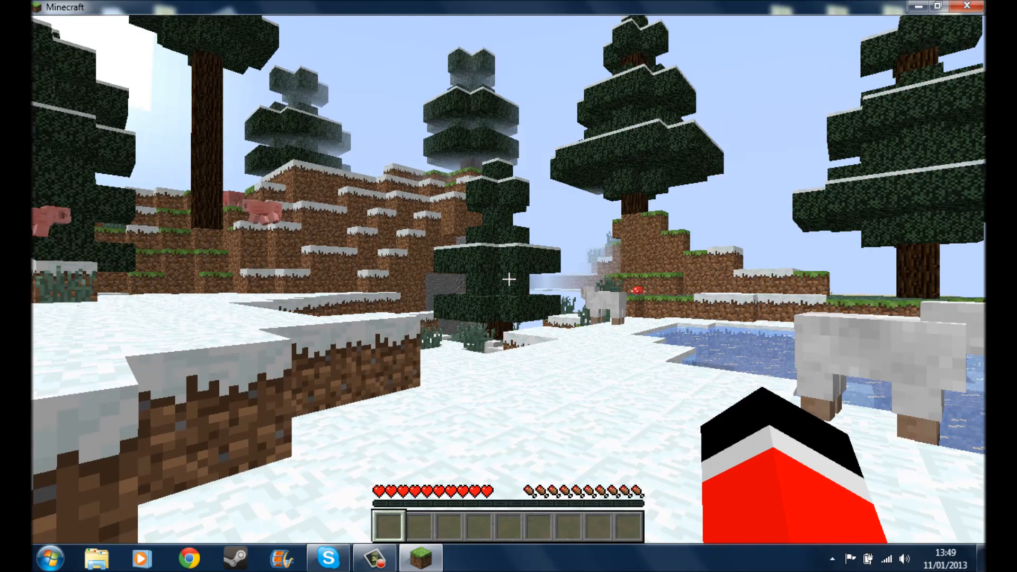
mouse_move(508, 279)
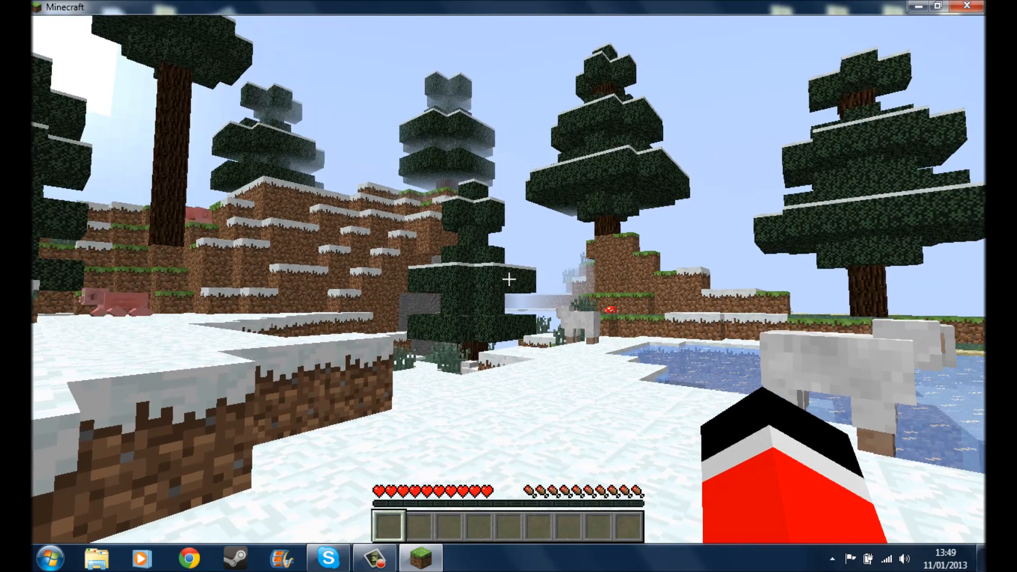
Step: Pause the game to bring up the game menu
key(Escape)
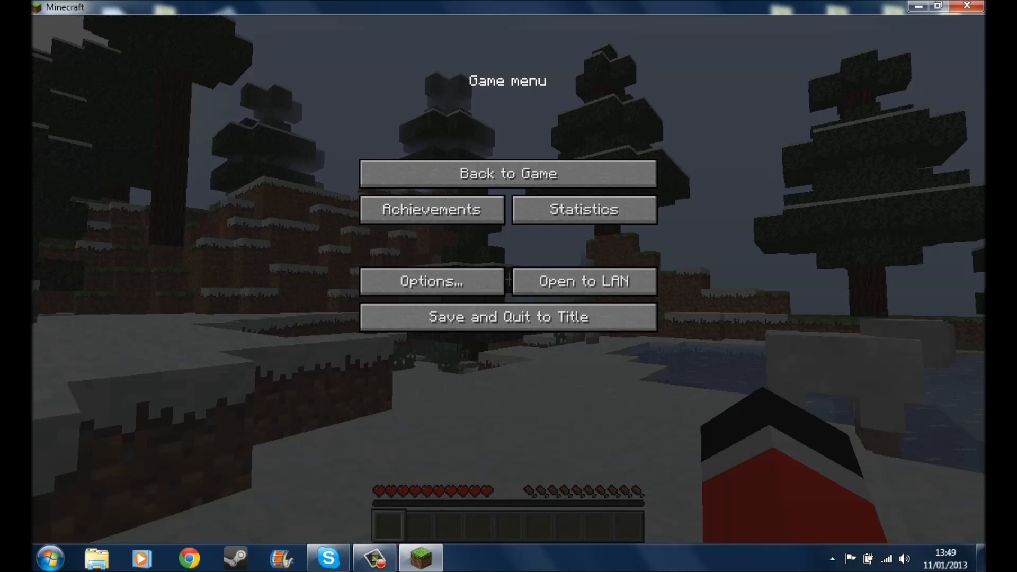
Step: Go from Options into the Video Settings screen with OptiFine options
click(432, 280)
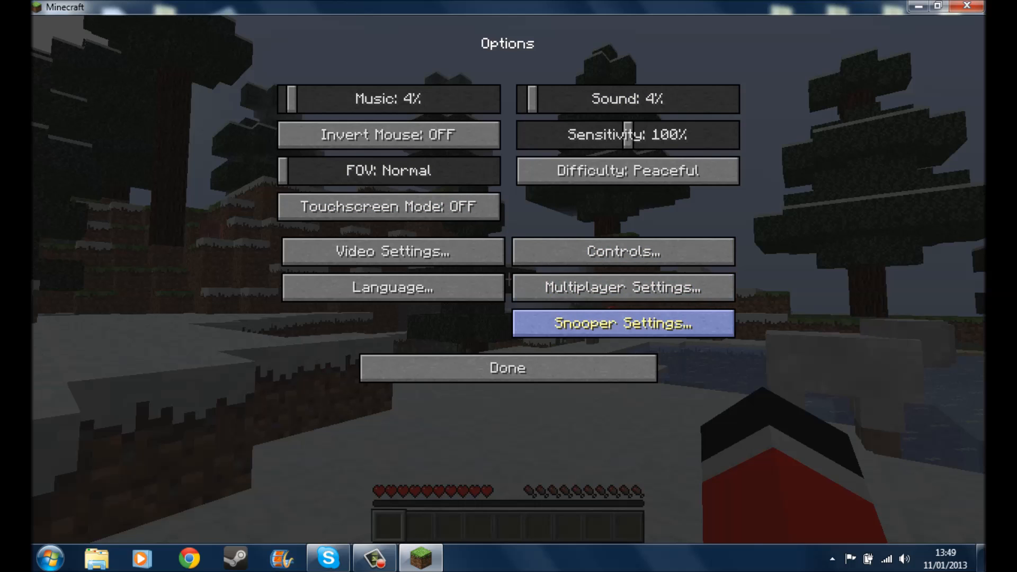
click(391, 253)
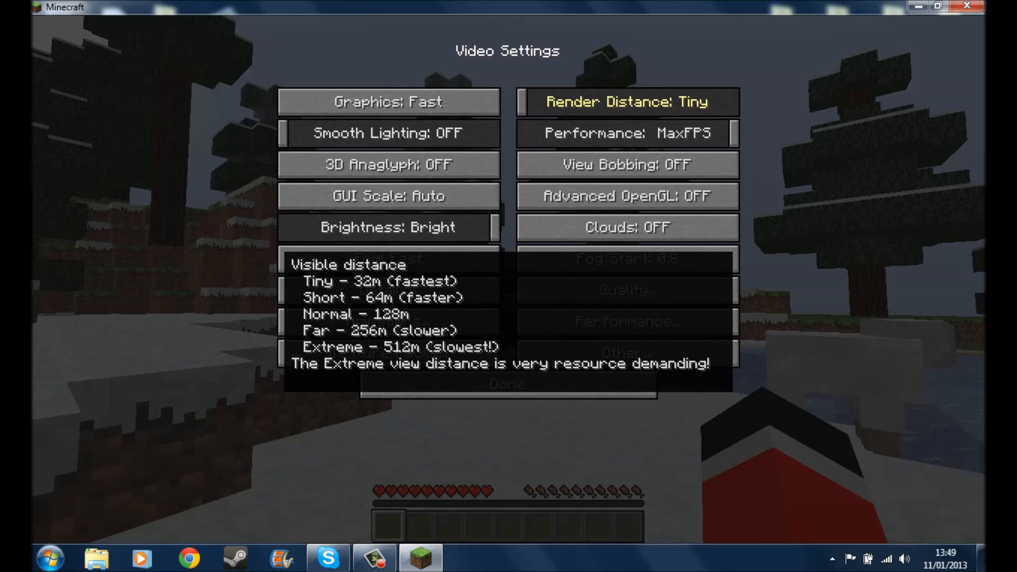
click(627, 101)
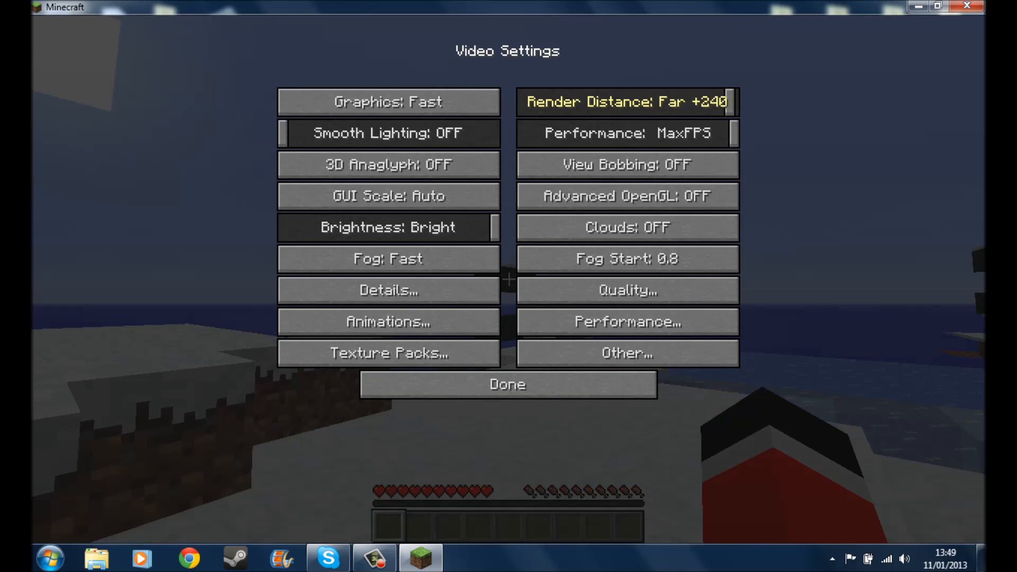
click(626, 102)
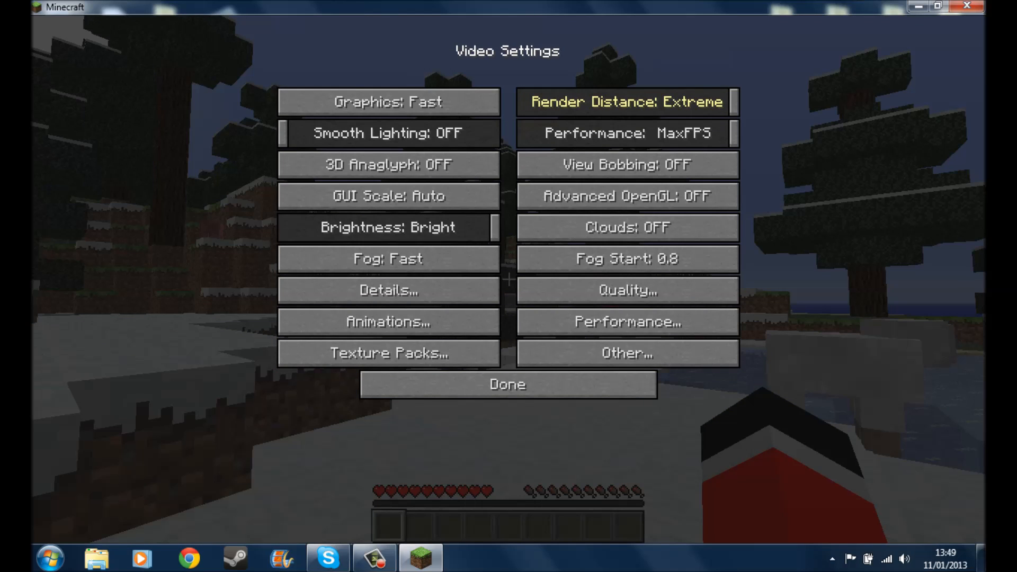
click(627, 102)
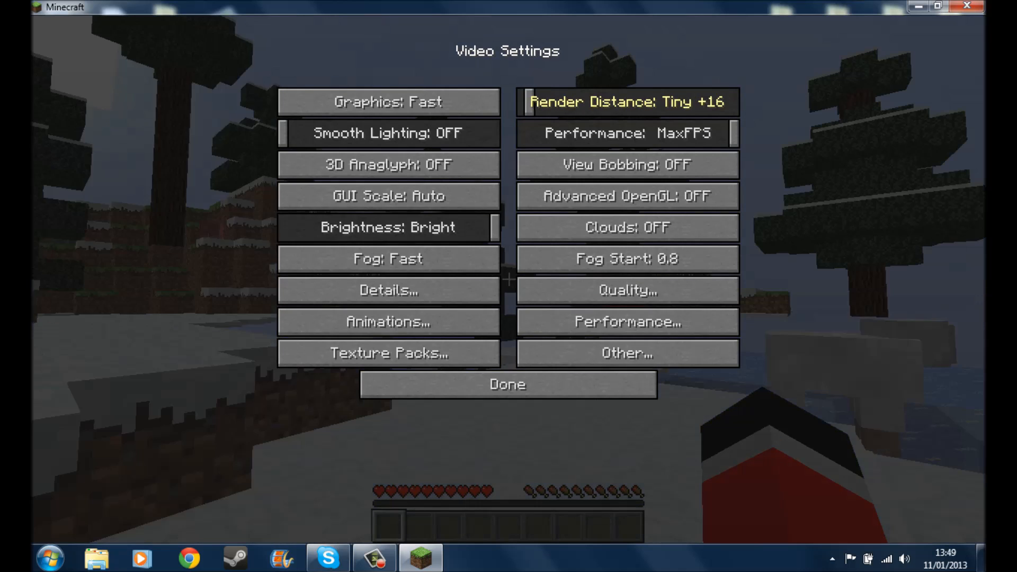
click(627, 102)
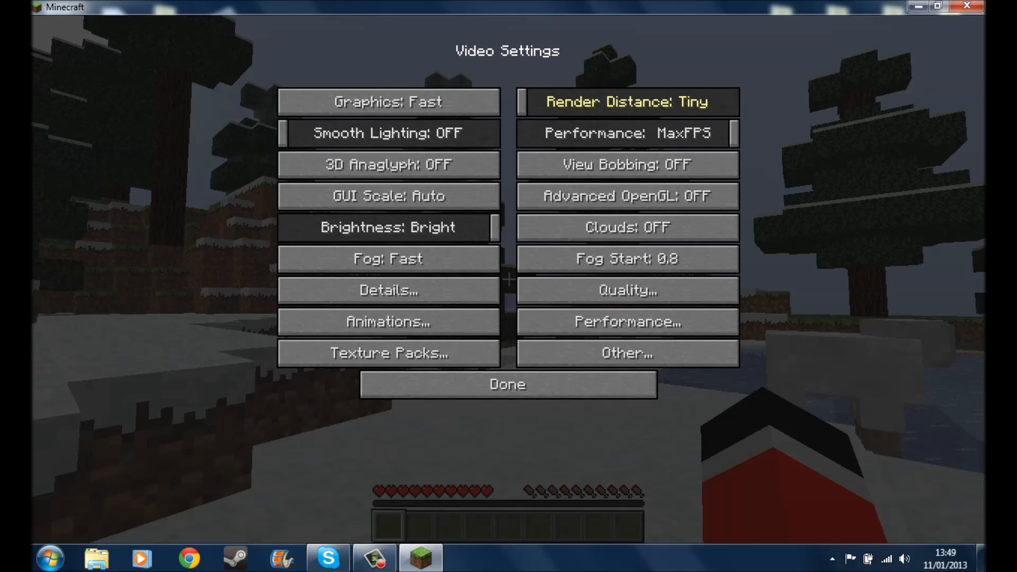
mouse_move(626, 134)
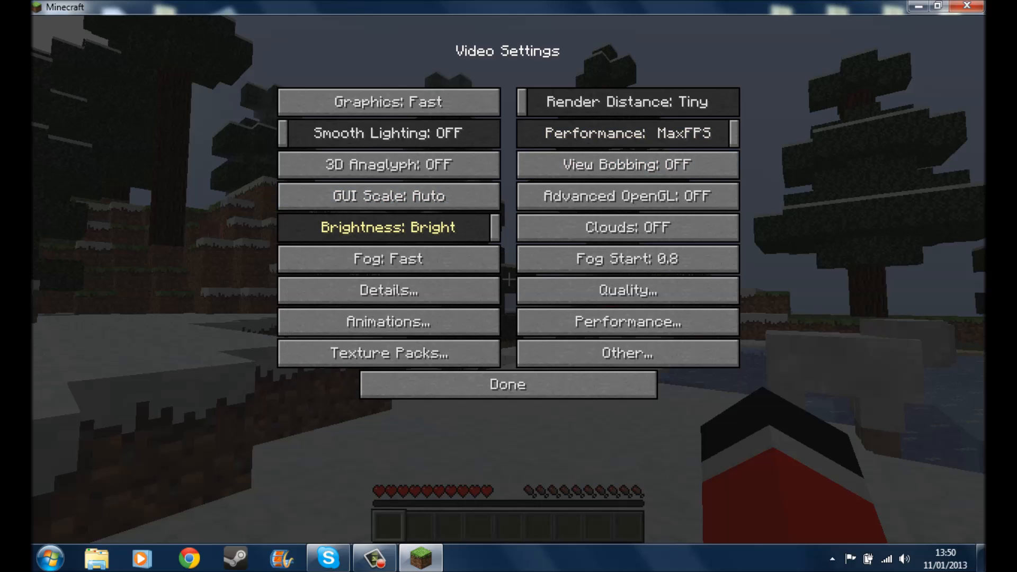
Step: In Detail Settings turn off sky, stars and sun & moon, leave trees at Default, and return
click(388, 291)
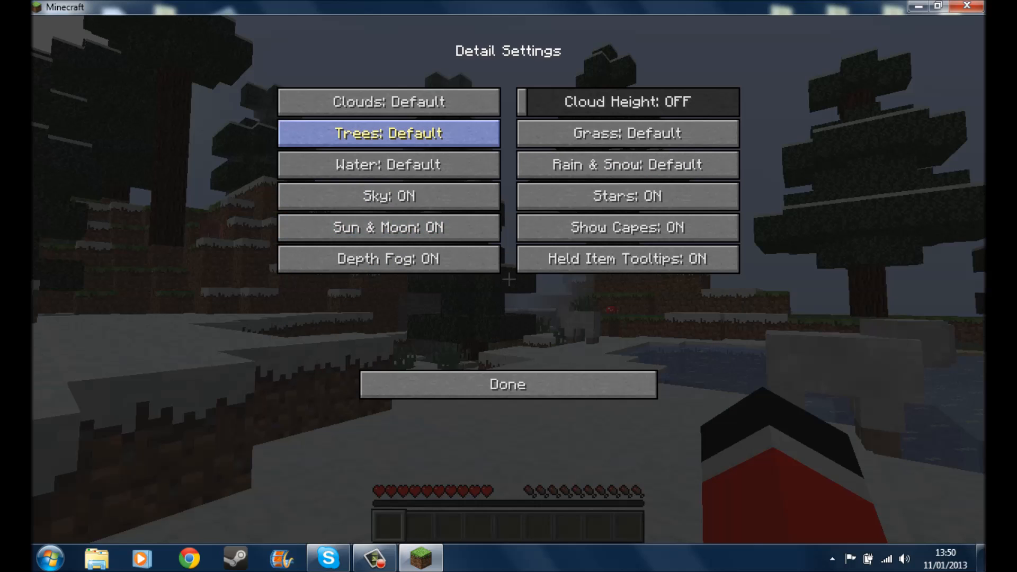
click(388, 195)
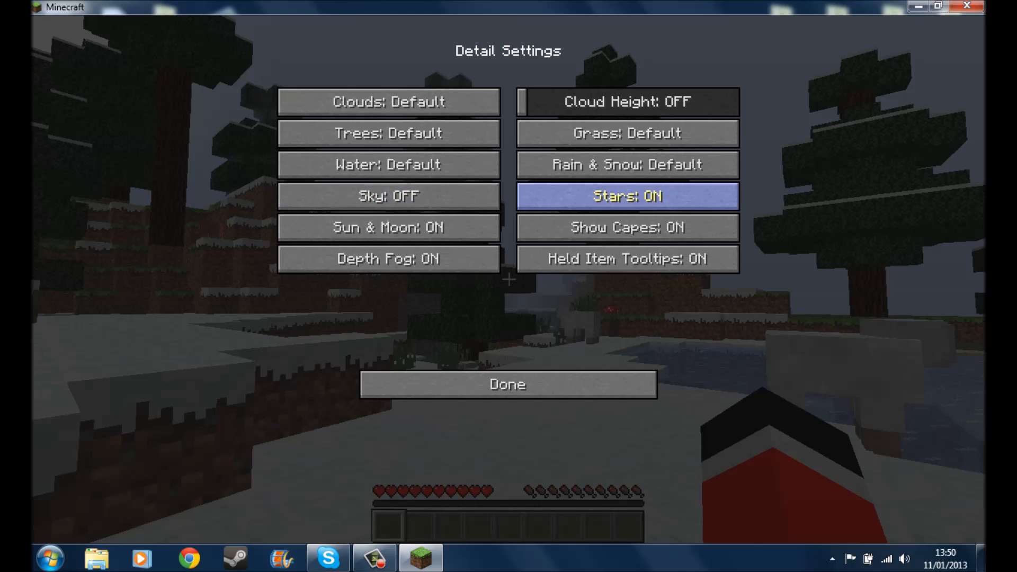
click(626, 195)
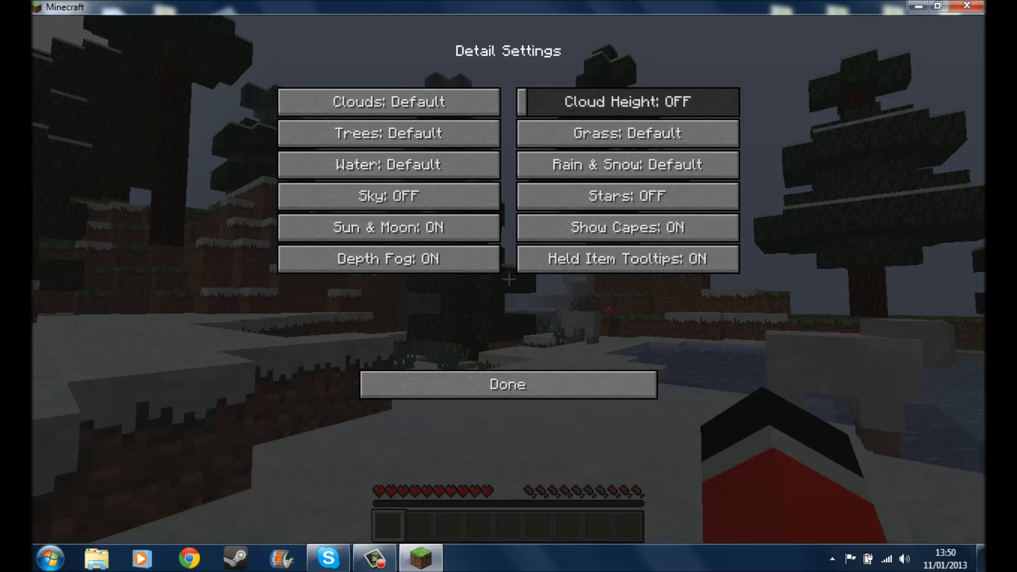
click(388, 133)
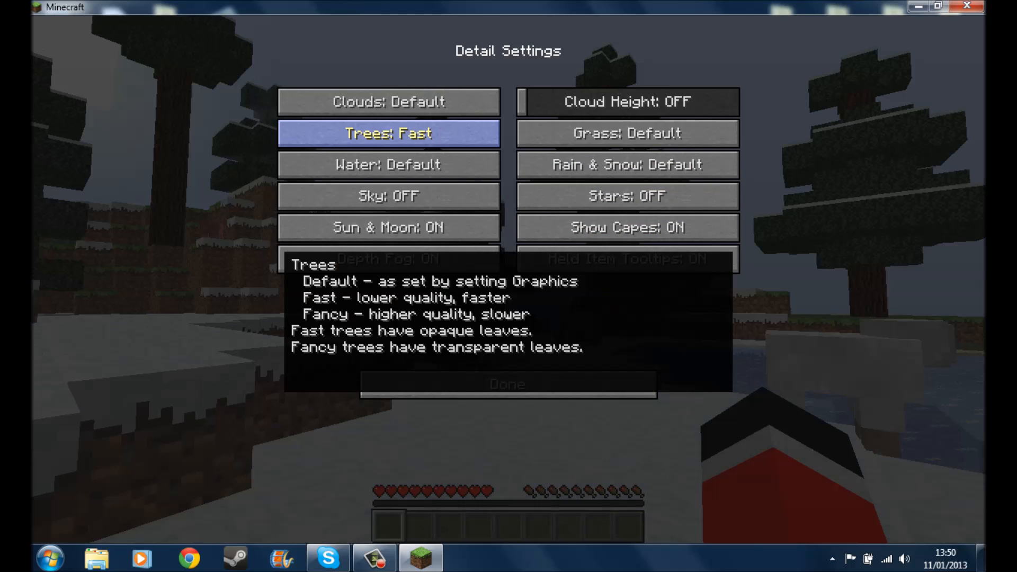
click(388, 134)
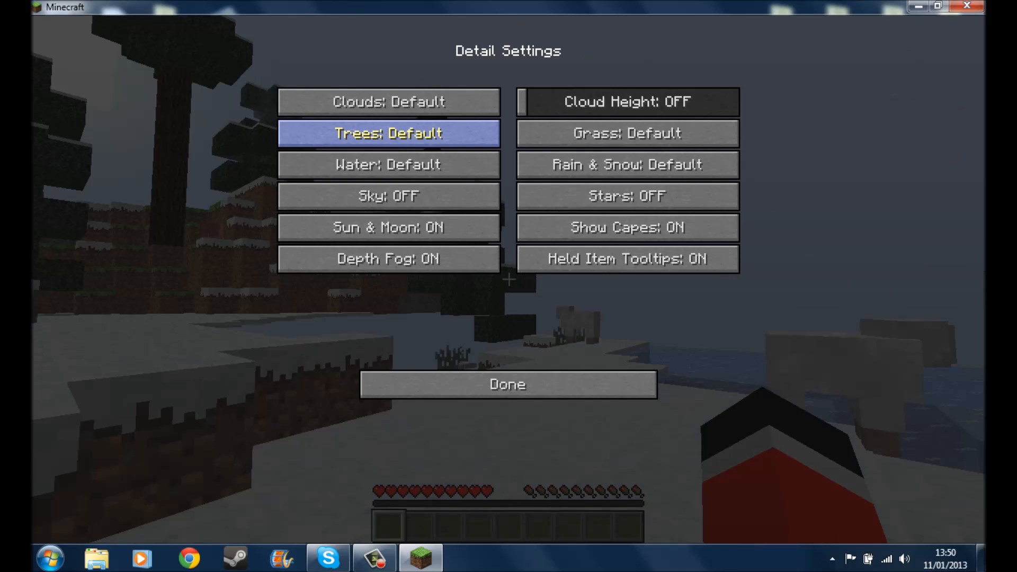
mouse_move(626, 259)
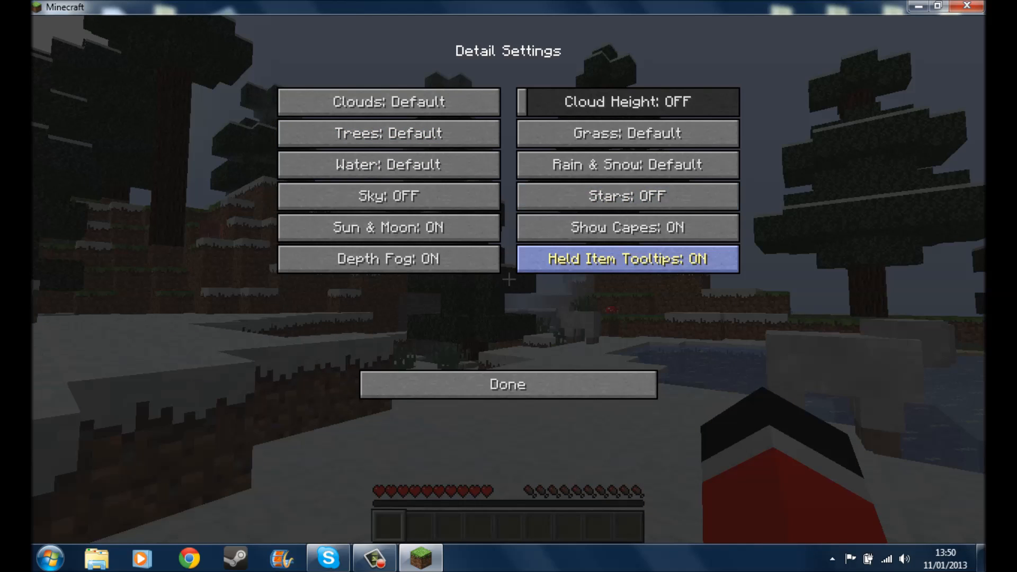
mouse_move(388, 227)
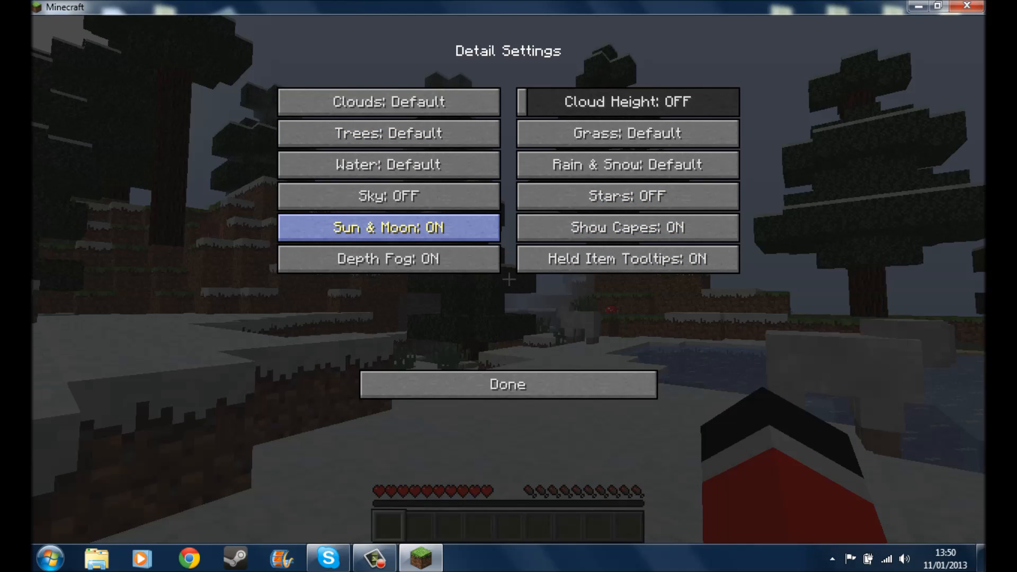
click(388, 227)
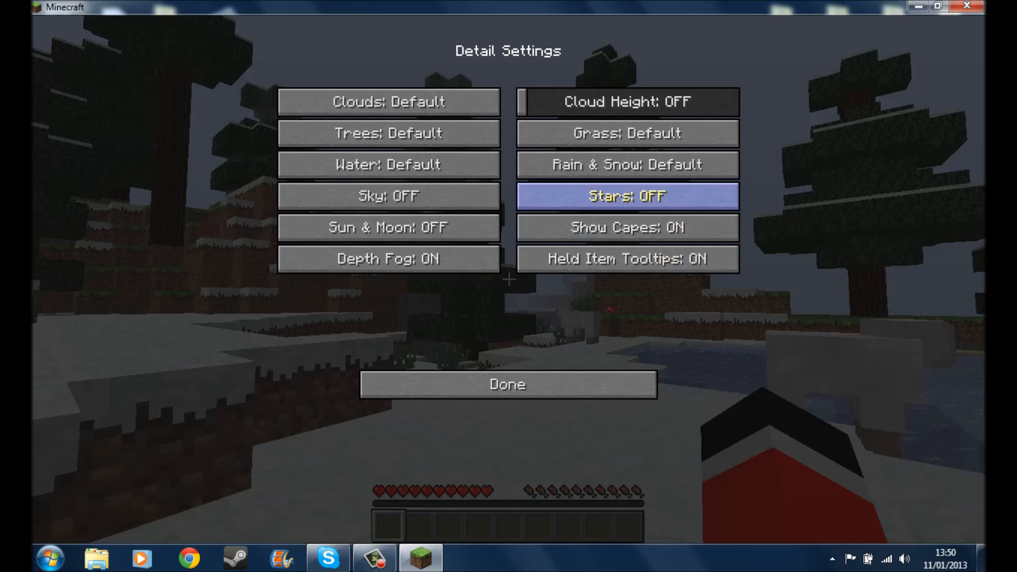
mouse_move(507, 384)
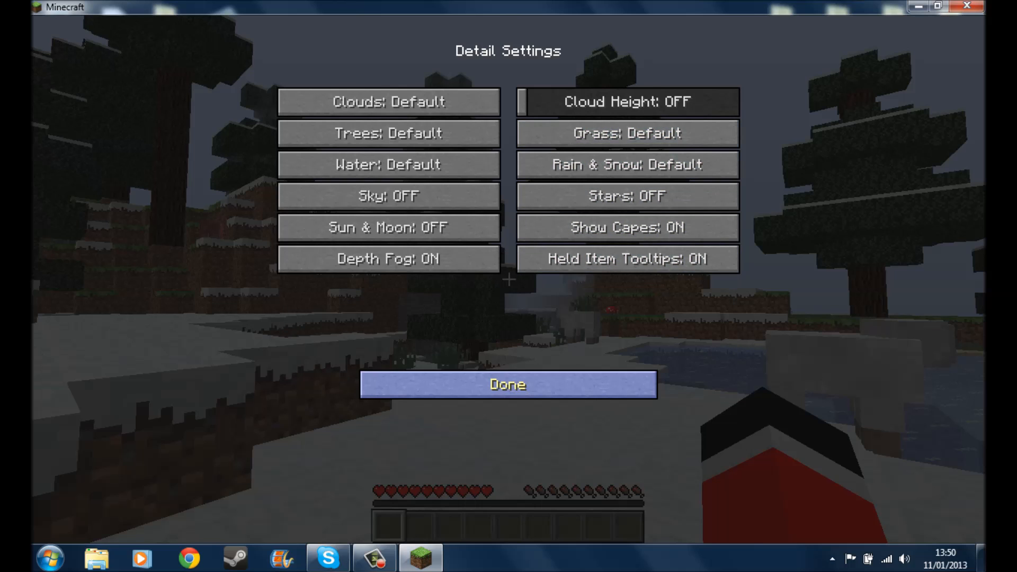
click(507, 384)
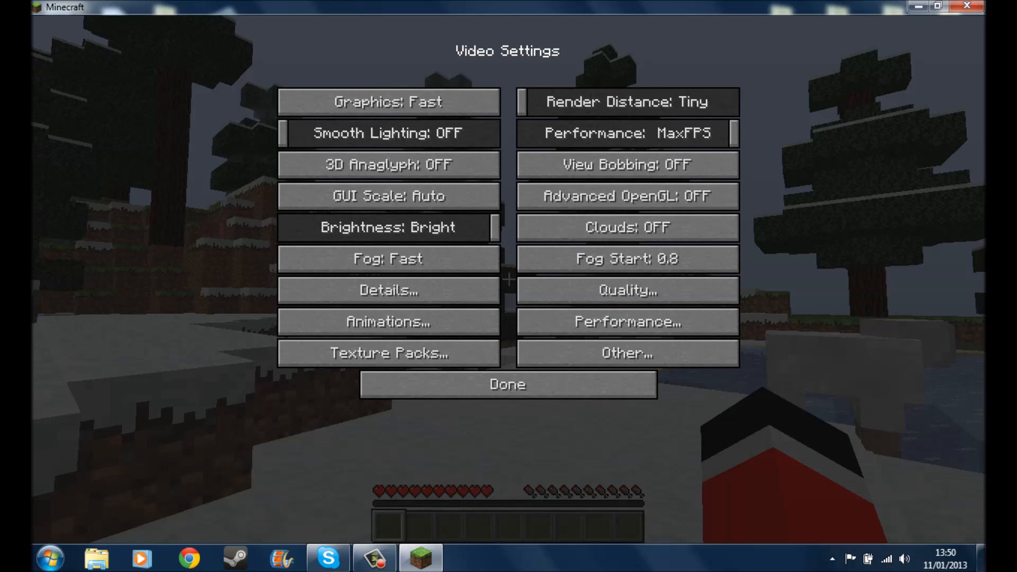
mouse_move(627, 259)
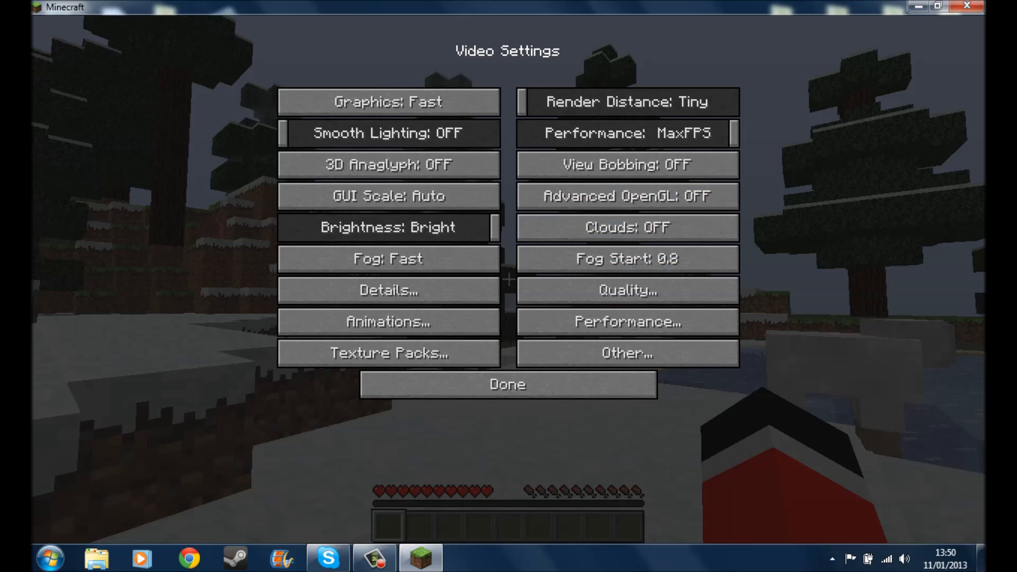
mouse_move(626, 133)
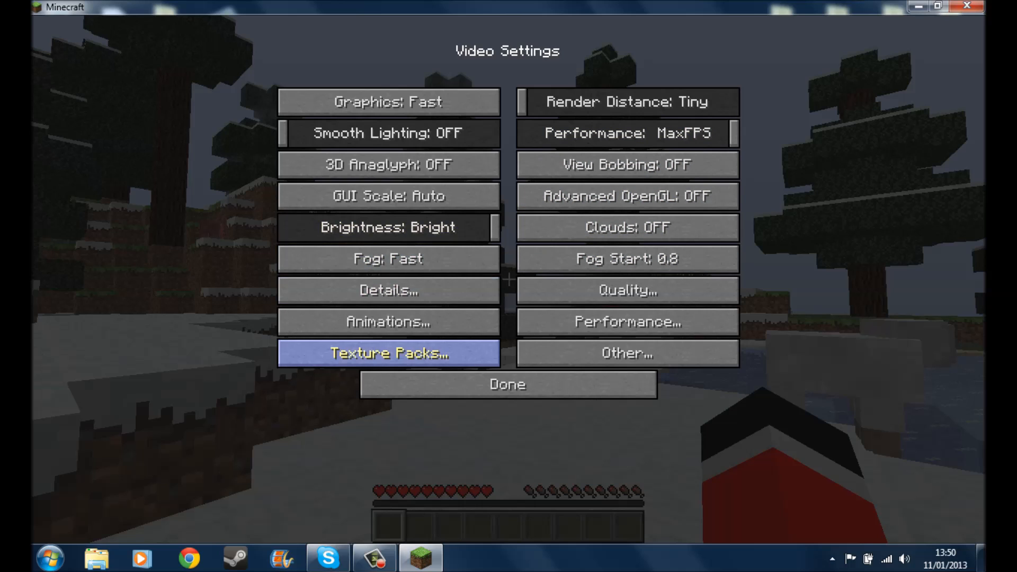
Step: Bring up the Animation Settings screen showing animations ON and Particles Minimal
click(388, 322)
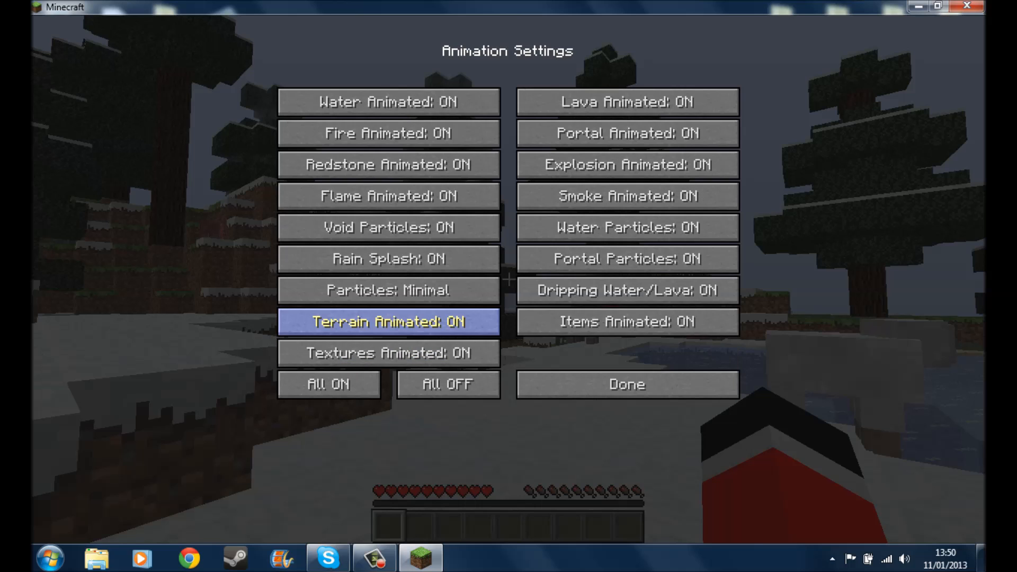
mouse_move(388, 258)
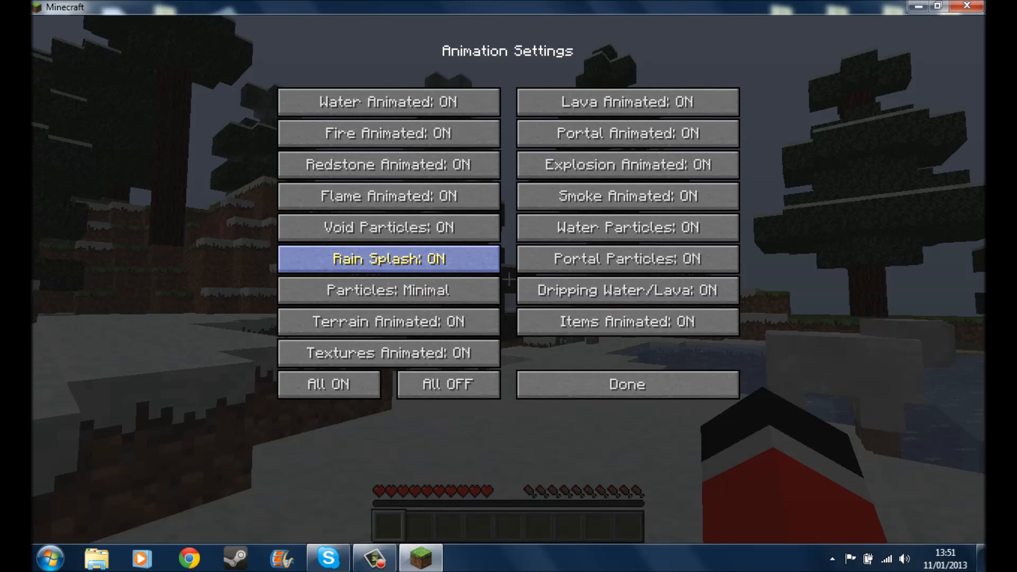
mouse_move(627, 384)
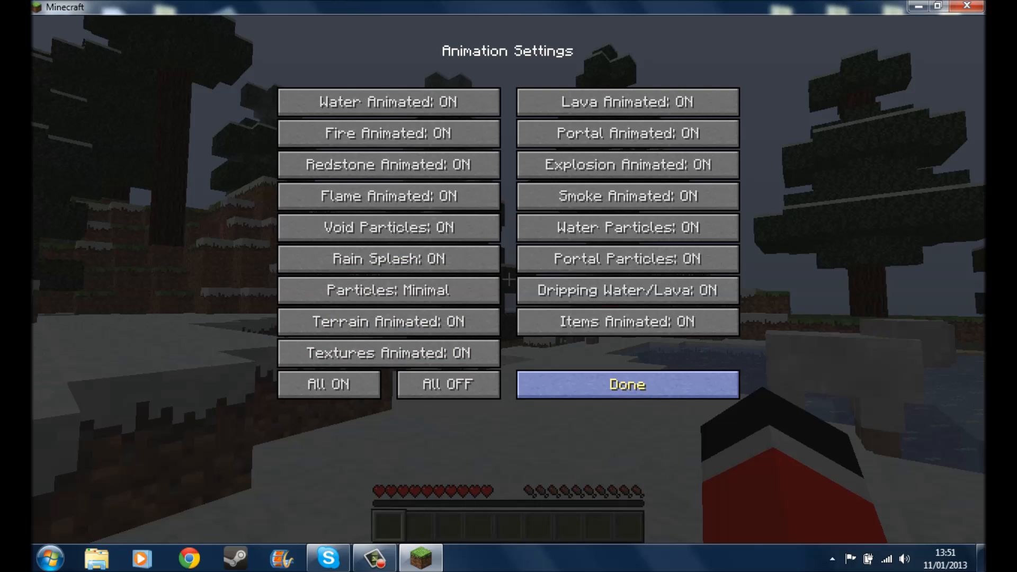
Step: Leave Animations, review the Performance and Quality screens unchanged, and return to Video Settings
click(627, 383)
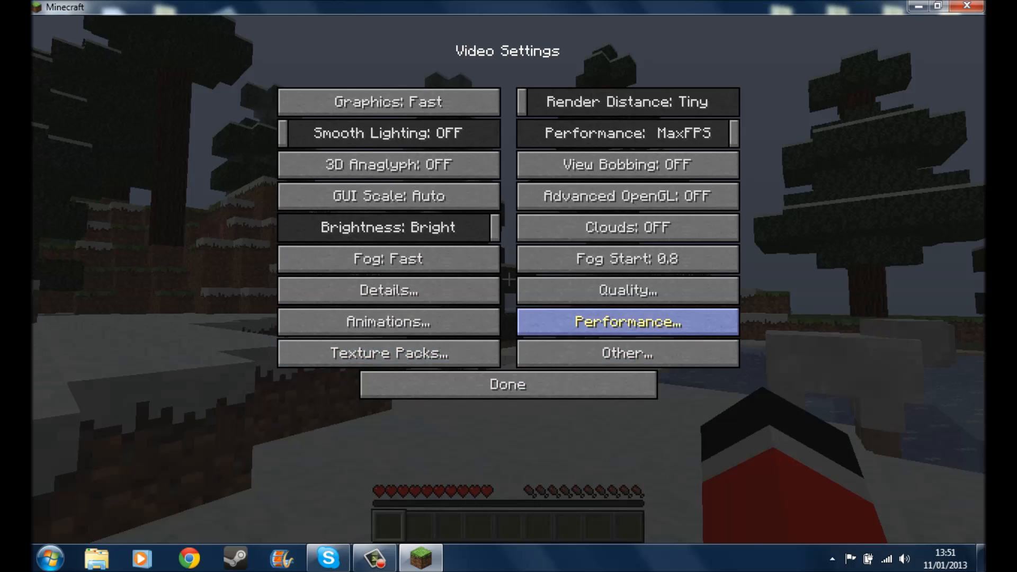
click(626, 323)
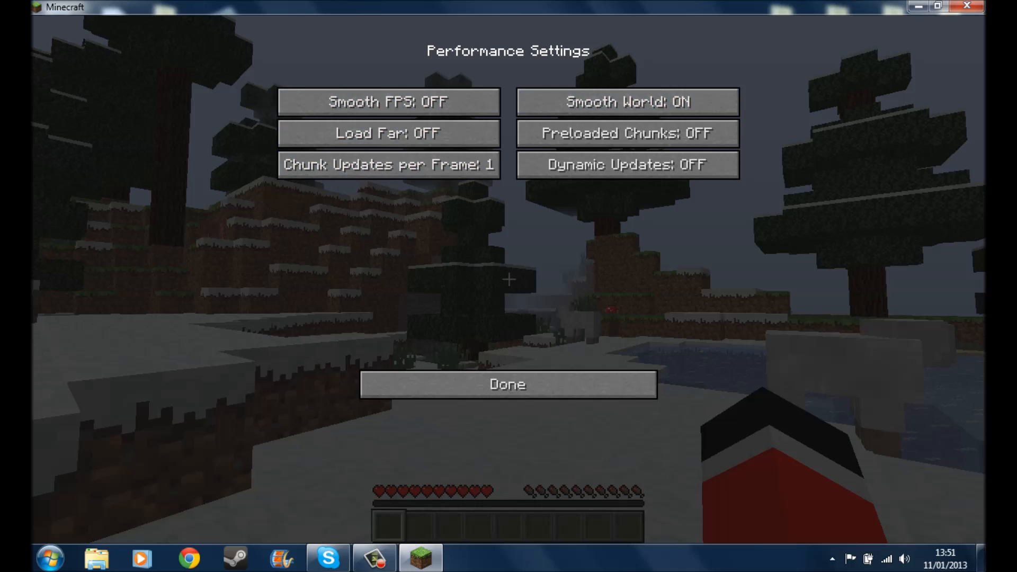
click(508, 384)
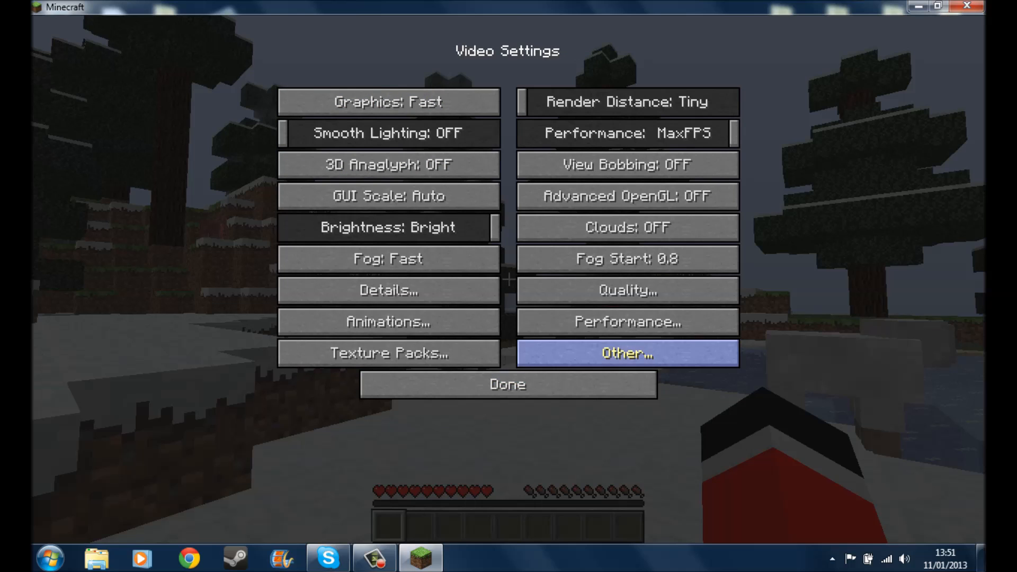
click(627, 290)
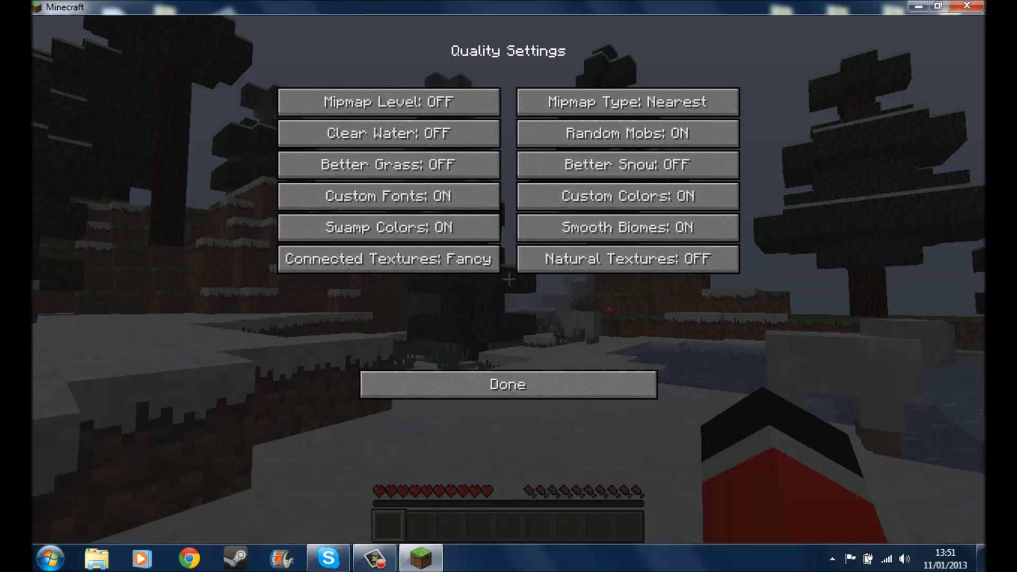
mouse_move(627, 102)
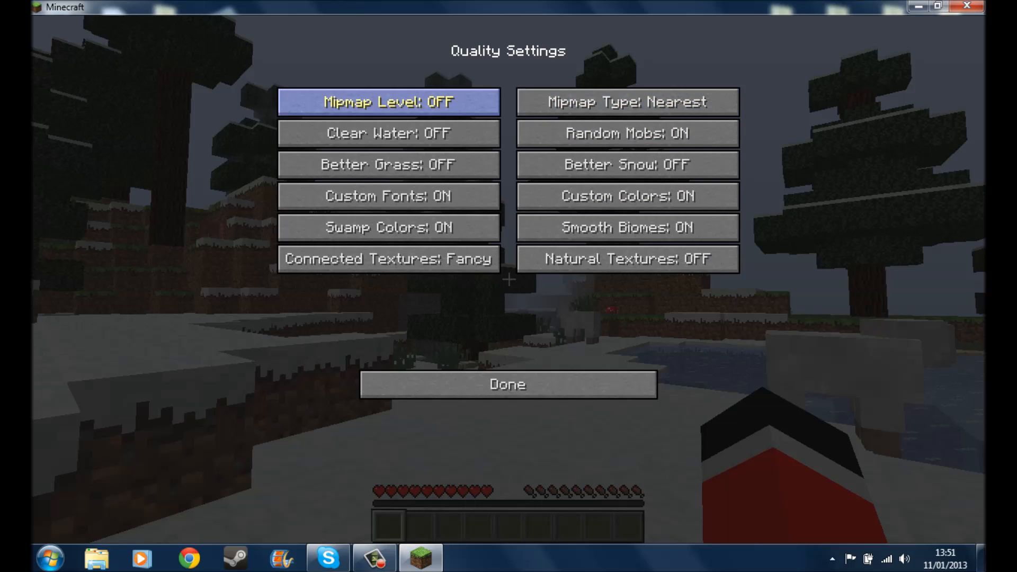
click(508, 384)
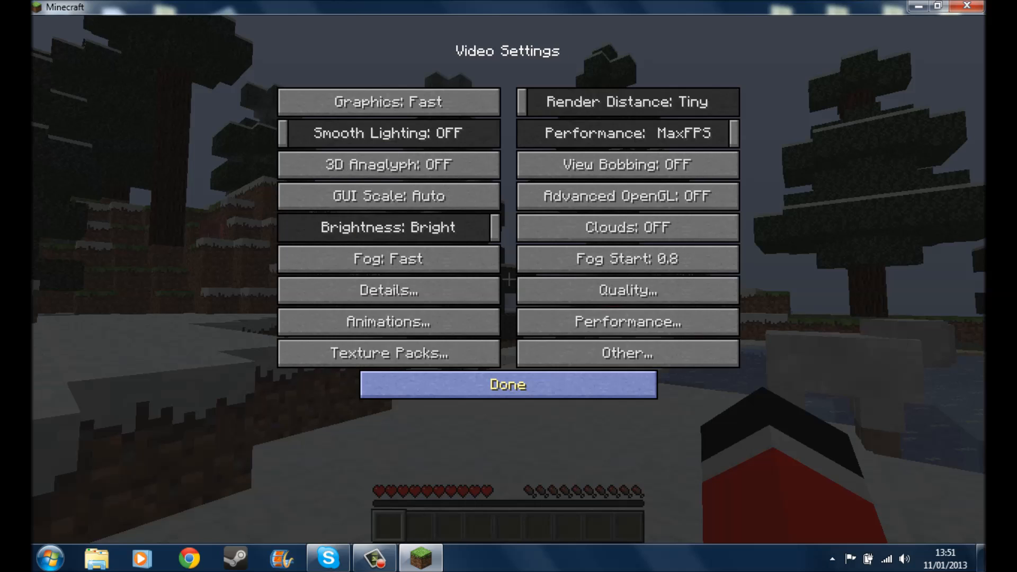
Step: View the Texture Packs list (Default only), then Save and Quit to Title from the game menu
click(388, 352)
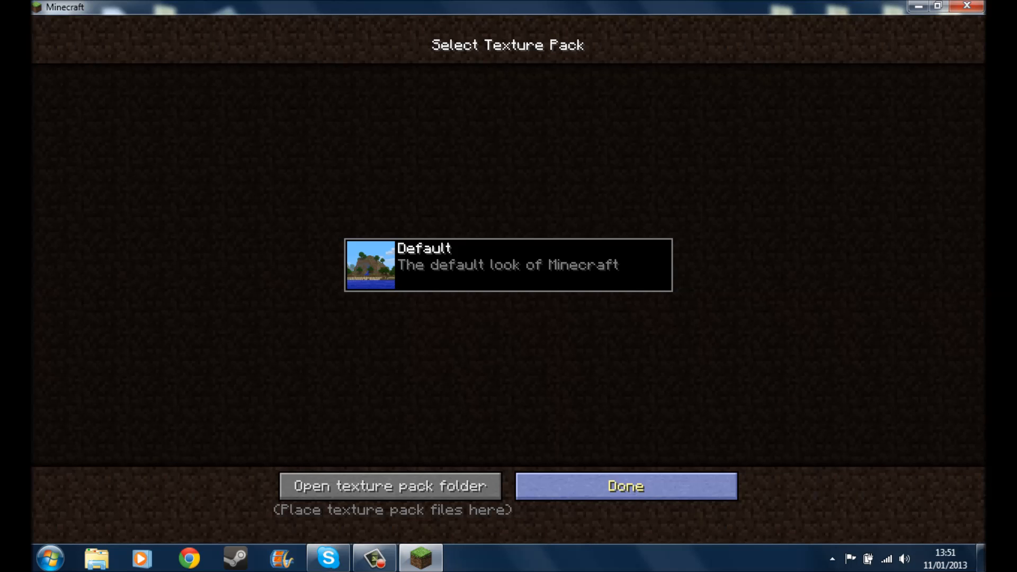
click(624, 486)
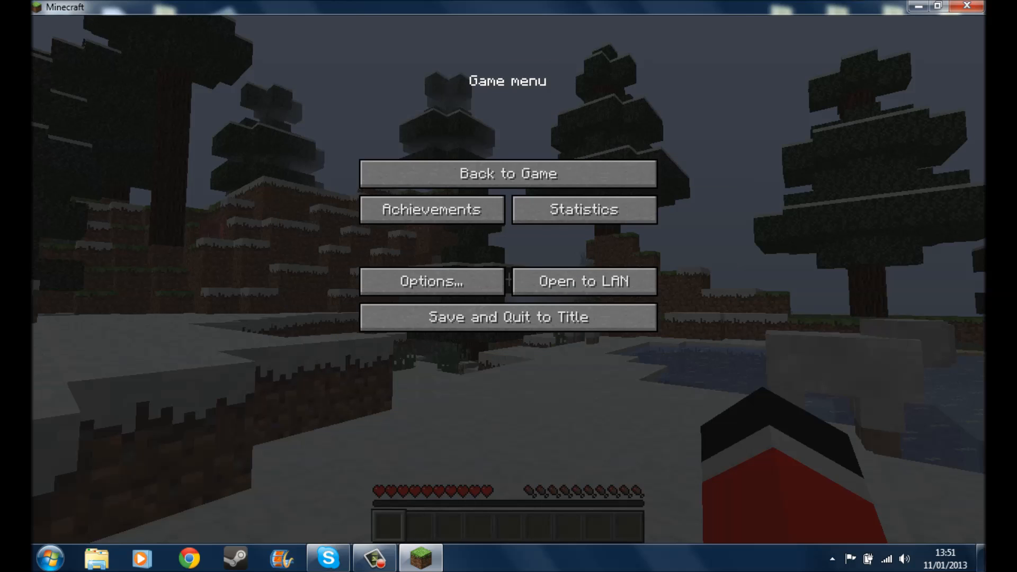
click(508, 317)
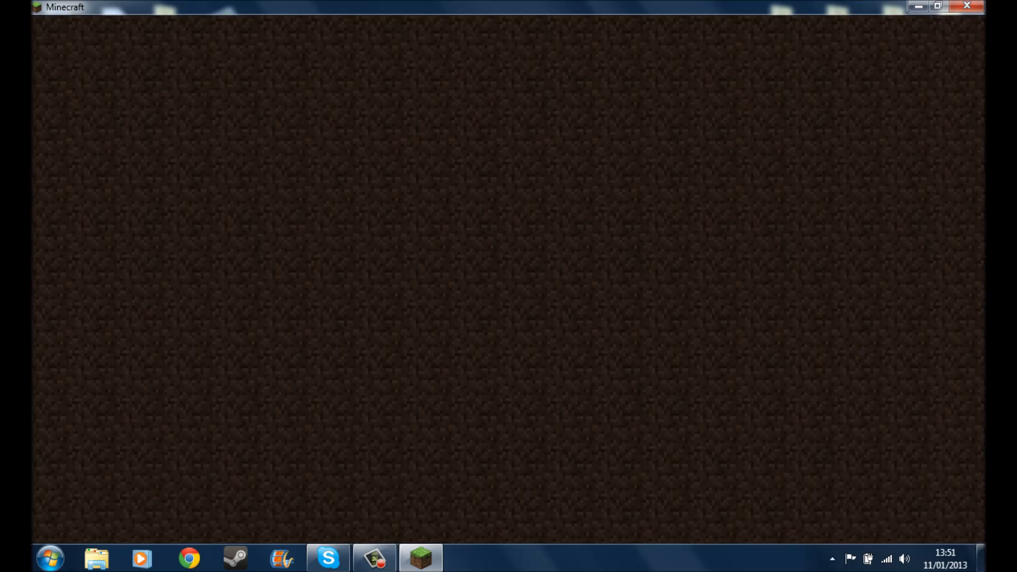